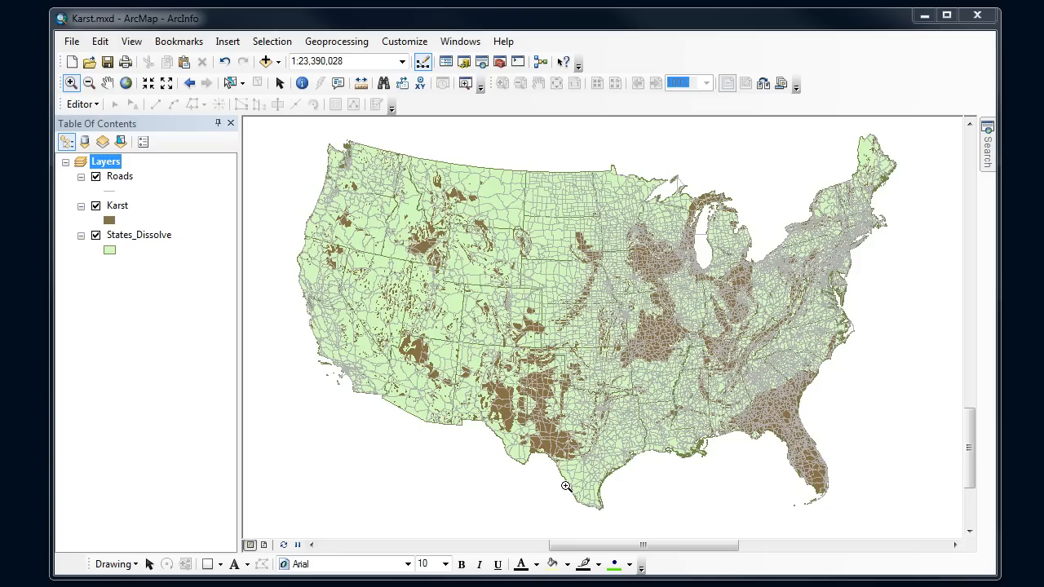
mouse_move(447, 391)
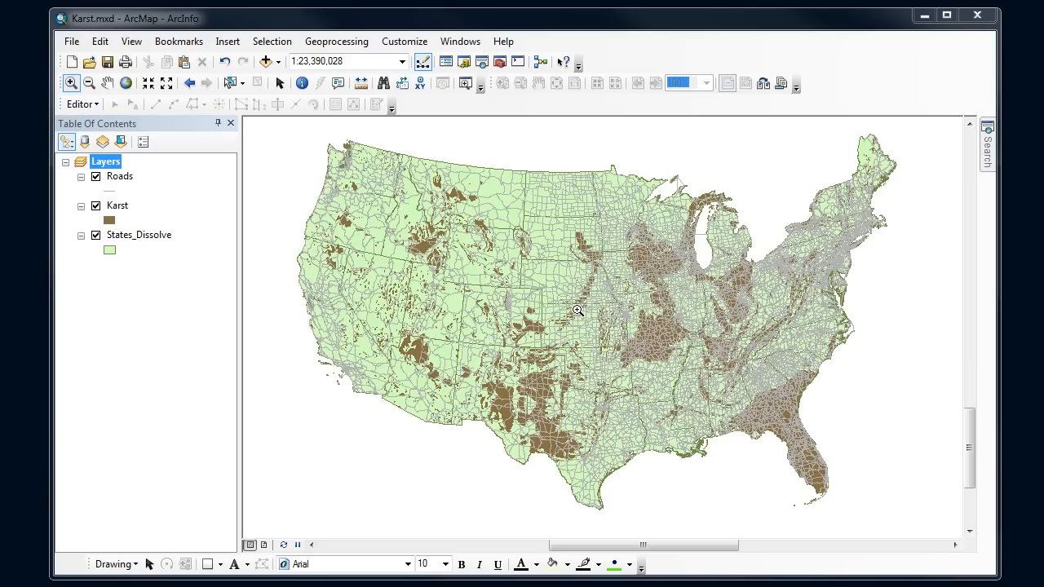
mouse_move(163, 204)
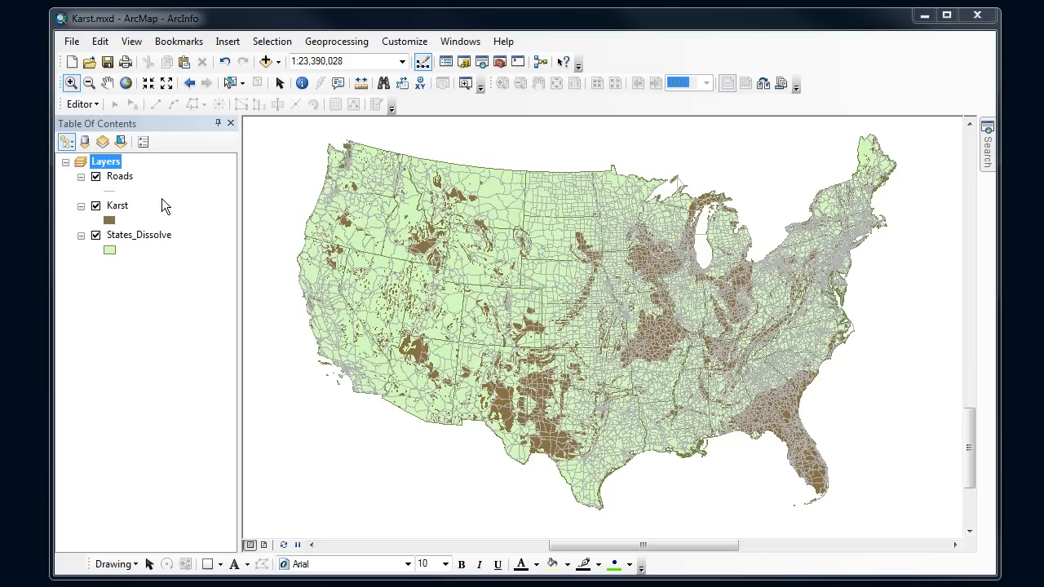
mouse_move(548, 260)
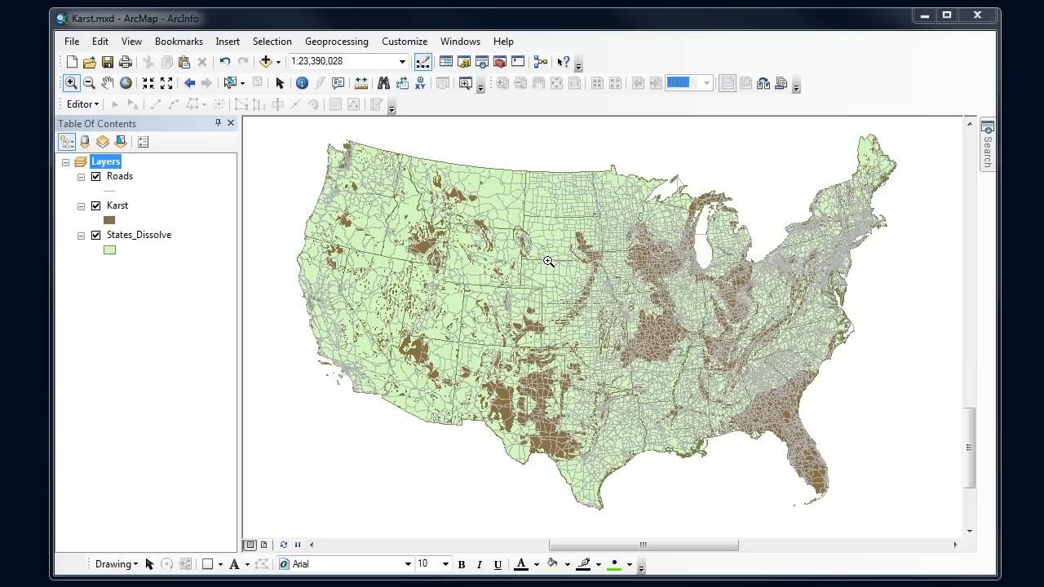
mouse_move(543, 222)
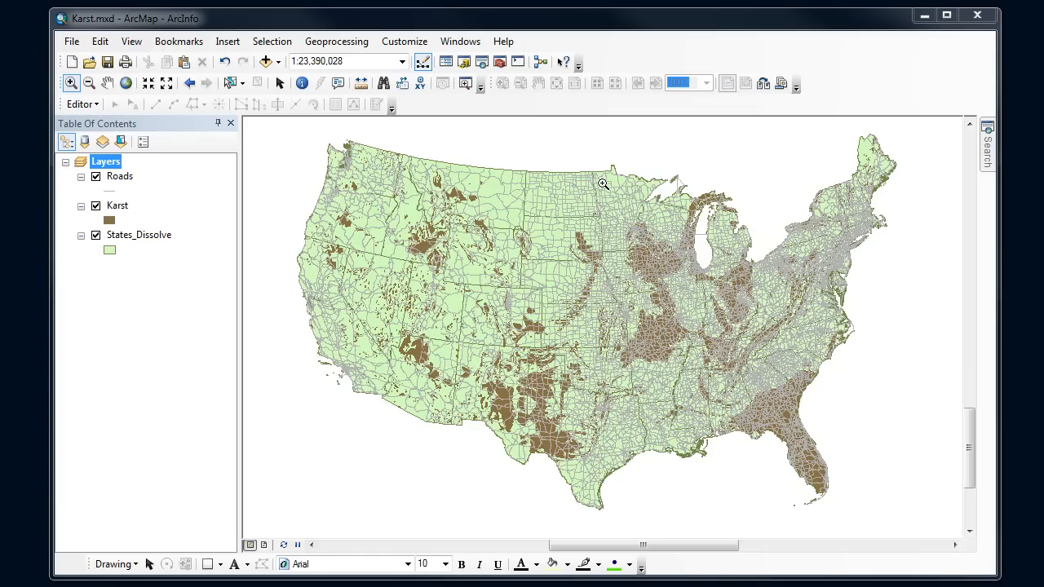
mouse_move(554, 138)
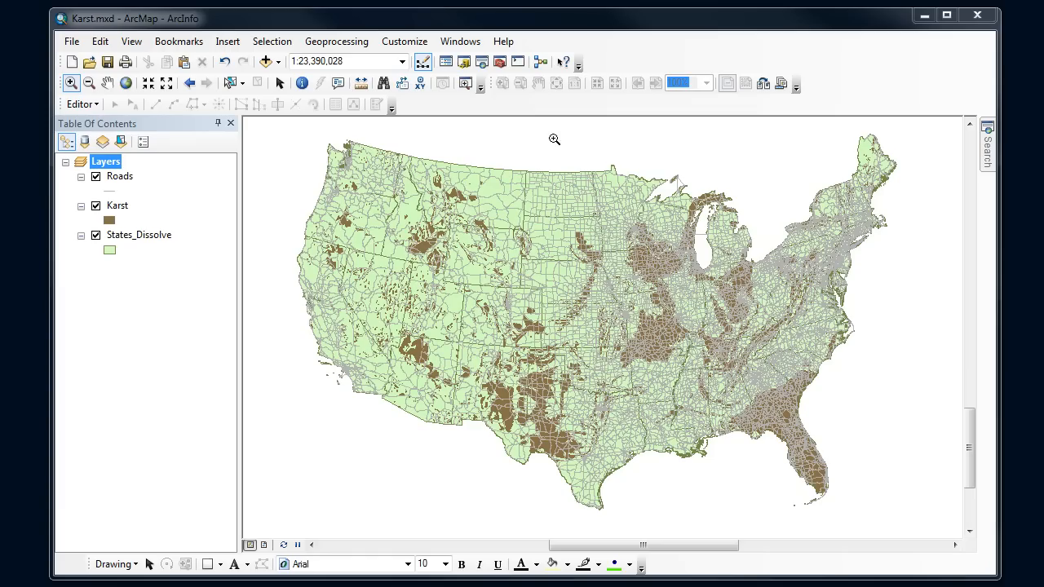
mouse_move(574, 137)
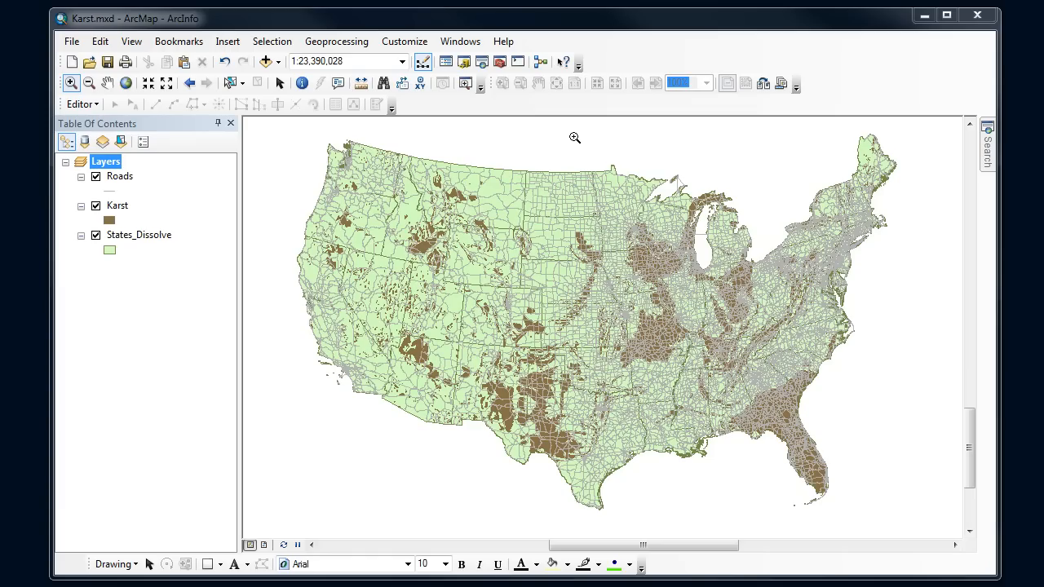
mouse_move(633, 293)
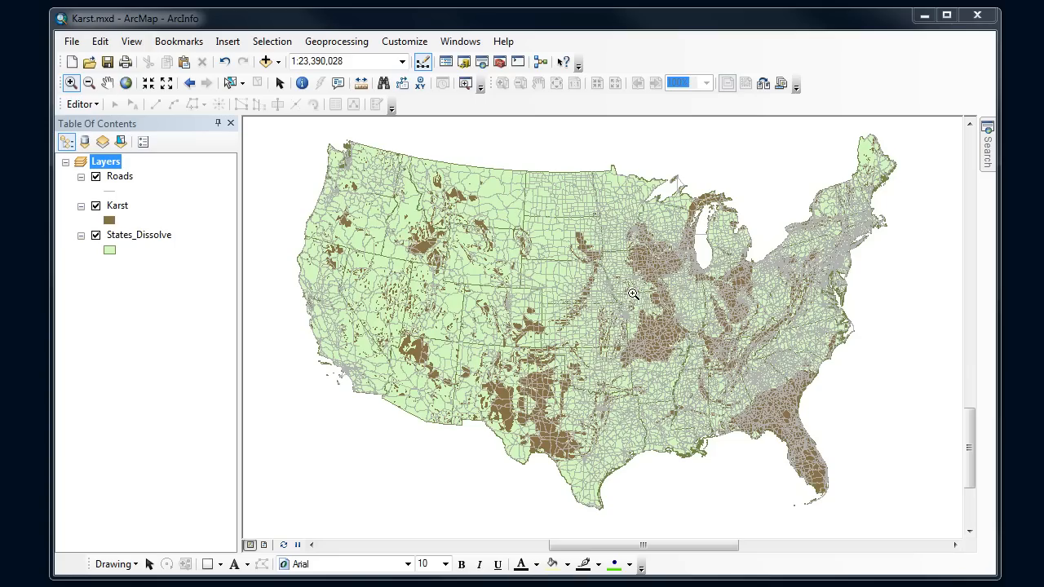
mouse_move(540, 300)
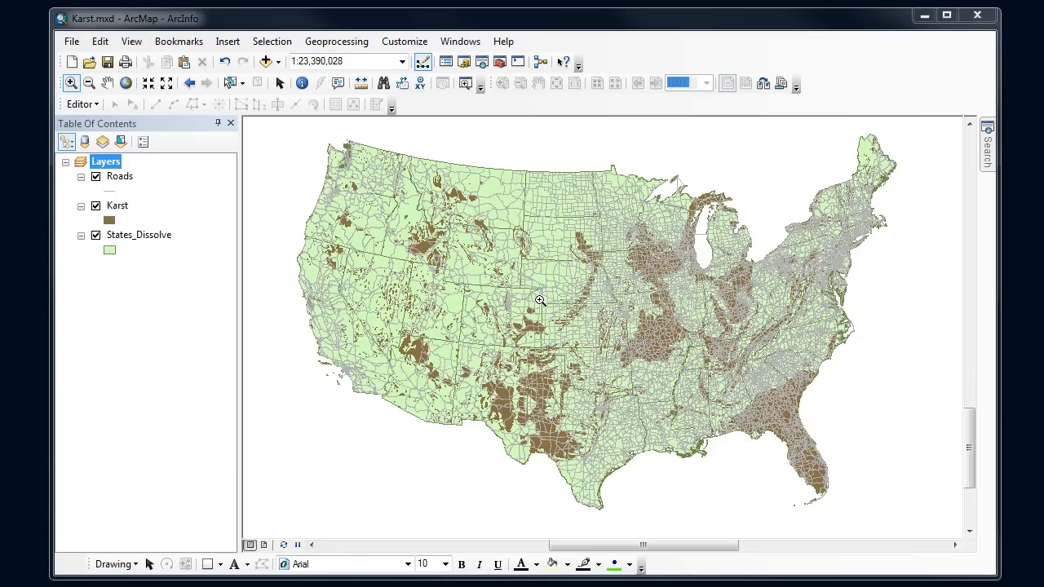
mouse_move(577, 290)
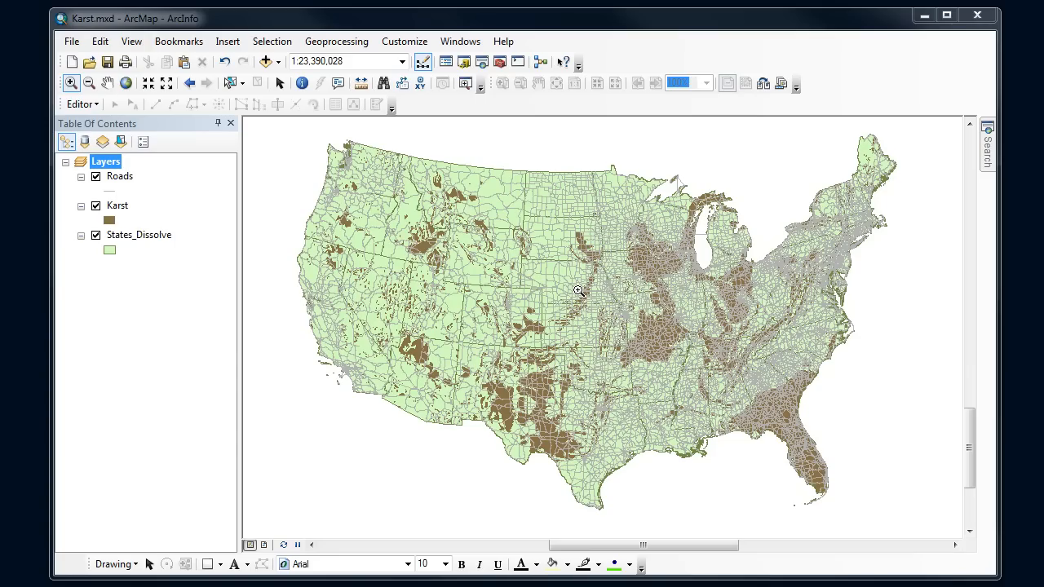
mouse_move(607, 318)
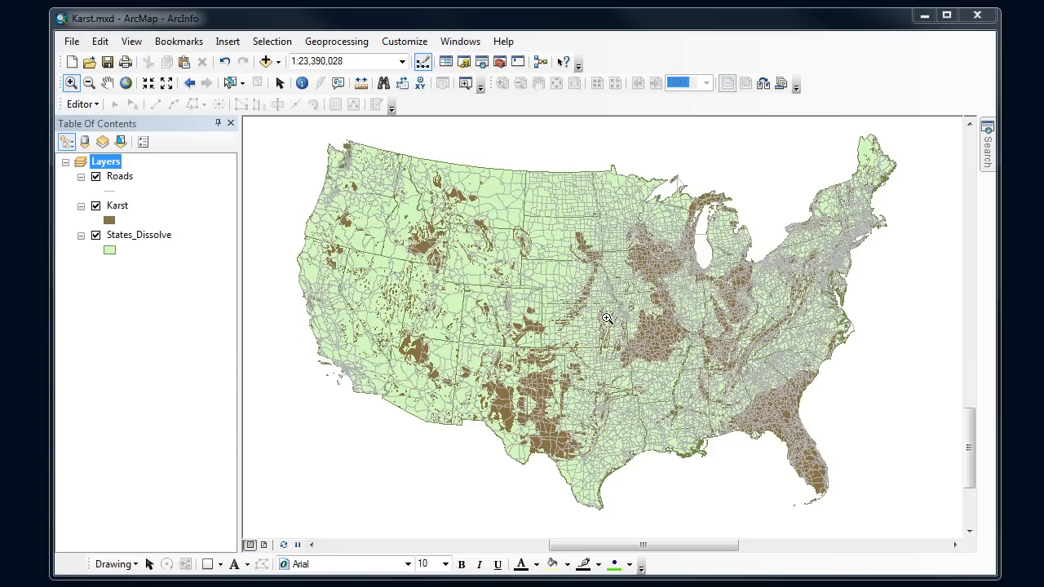
mouse_move(704, 293)
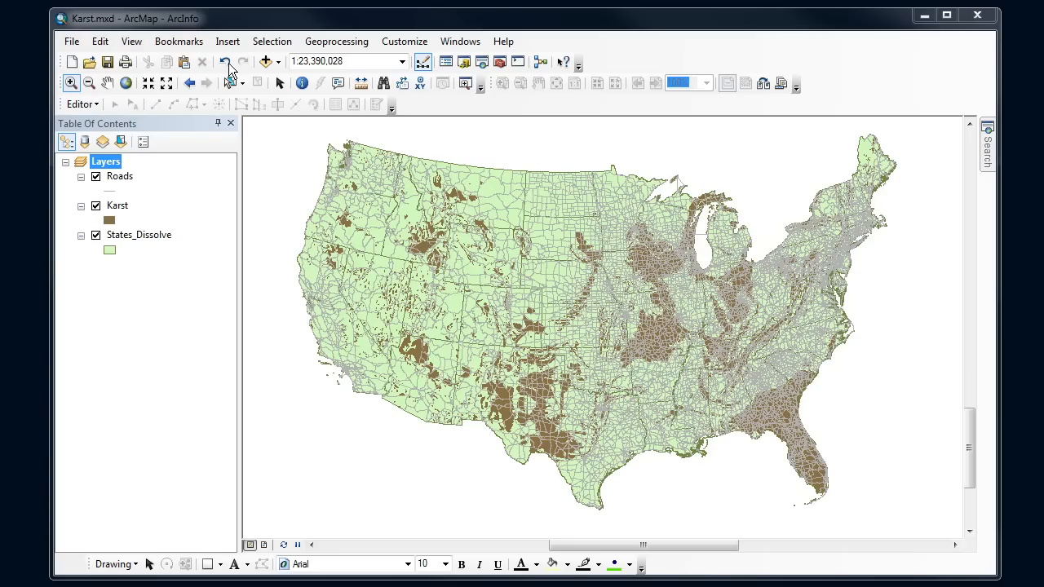
mouse_move(283, 47)
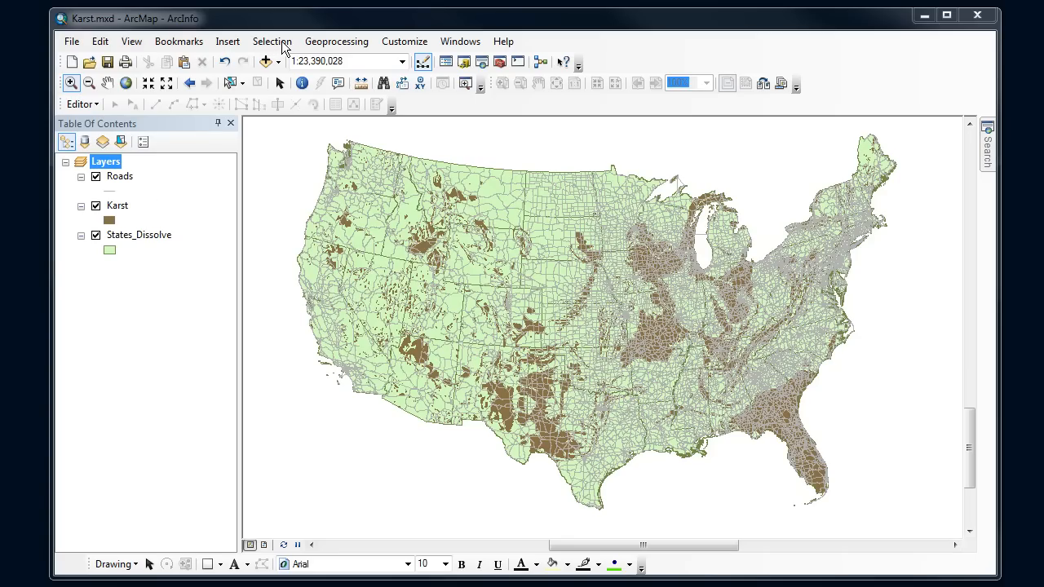
Bring up Select By Attributes from the Selection menu for the Roads layer.
click(271, 41)
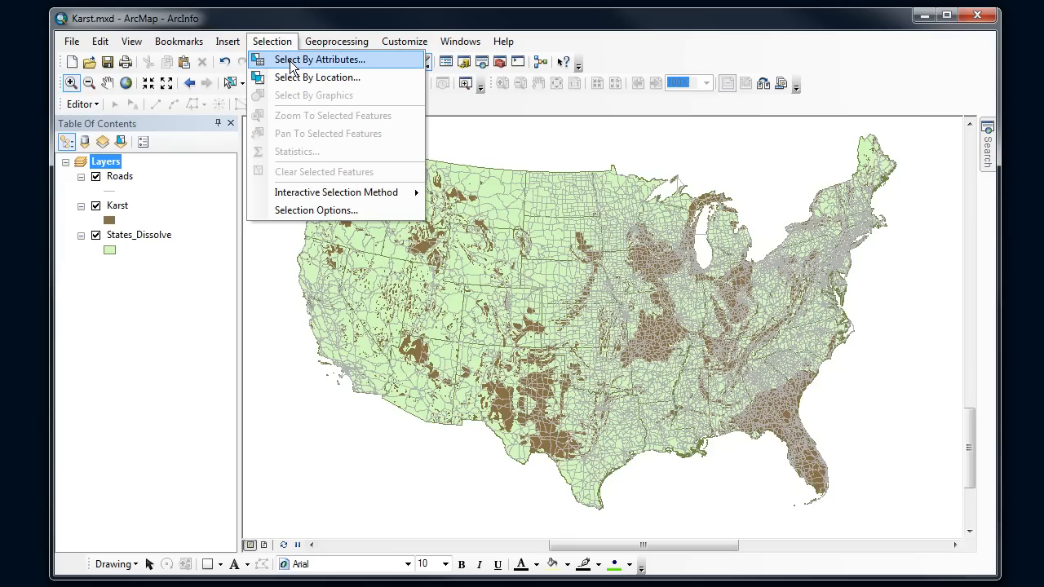
mouse_move(378, 72)
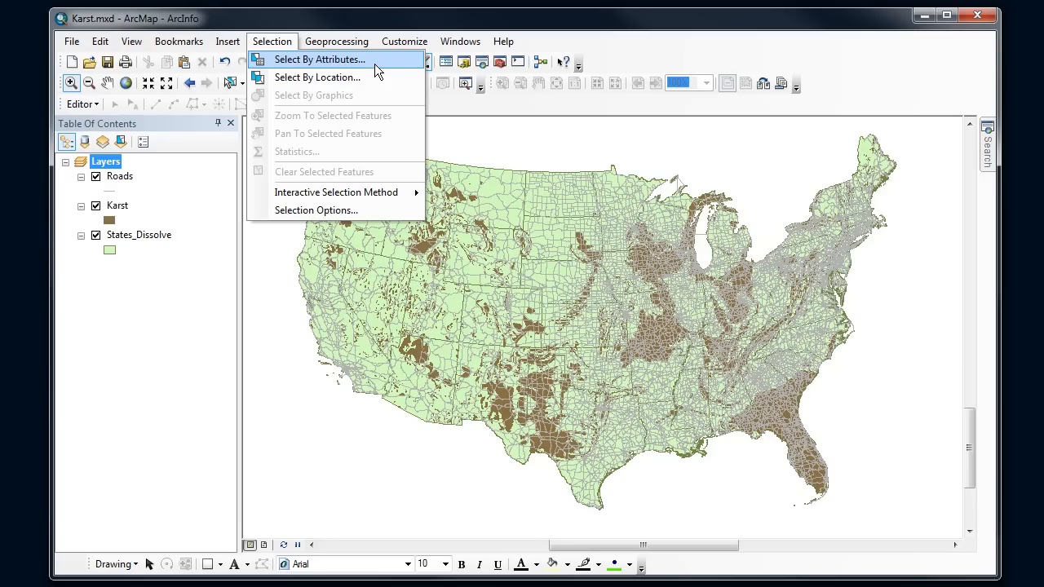
click(319, 58)
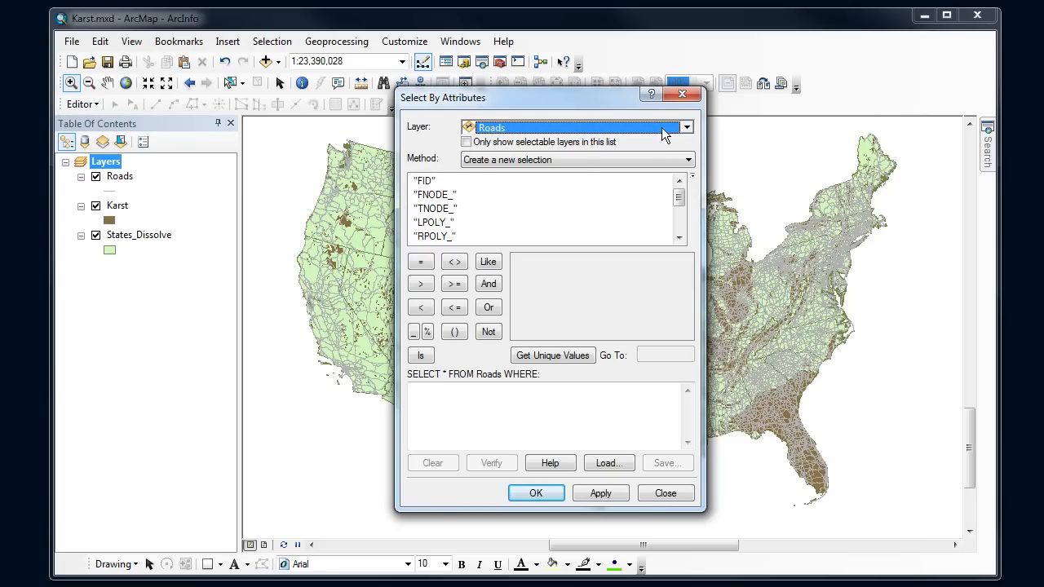
click(685, 127)
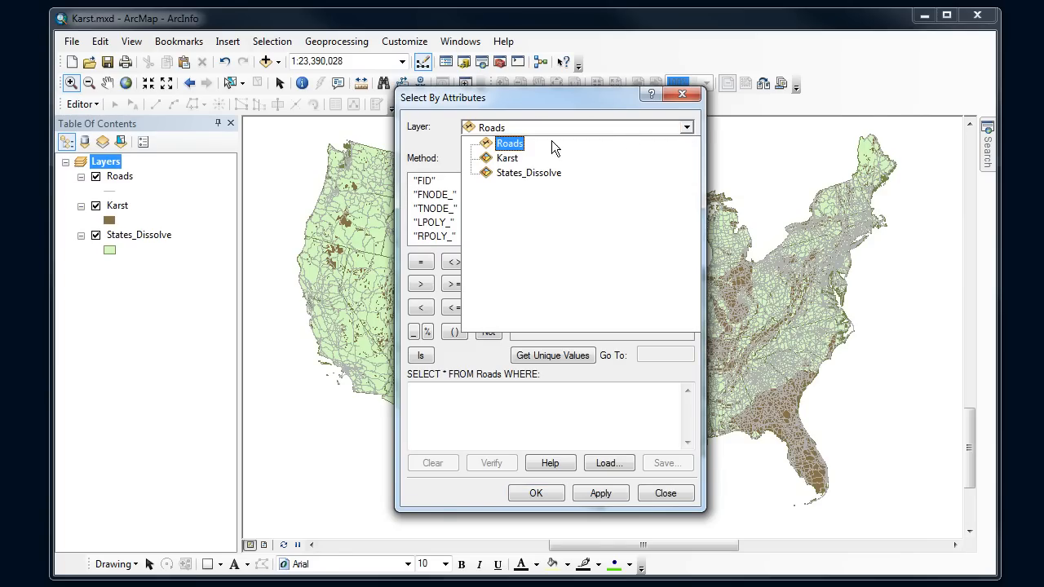
click(509, 143)
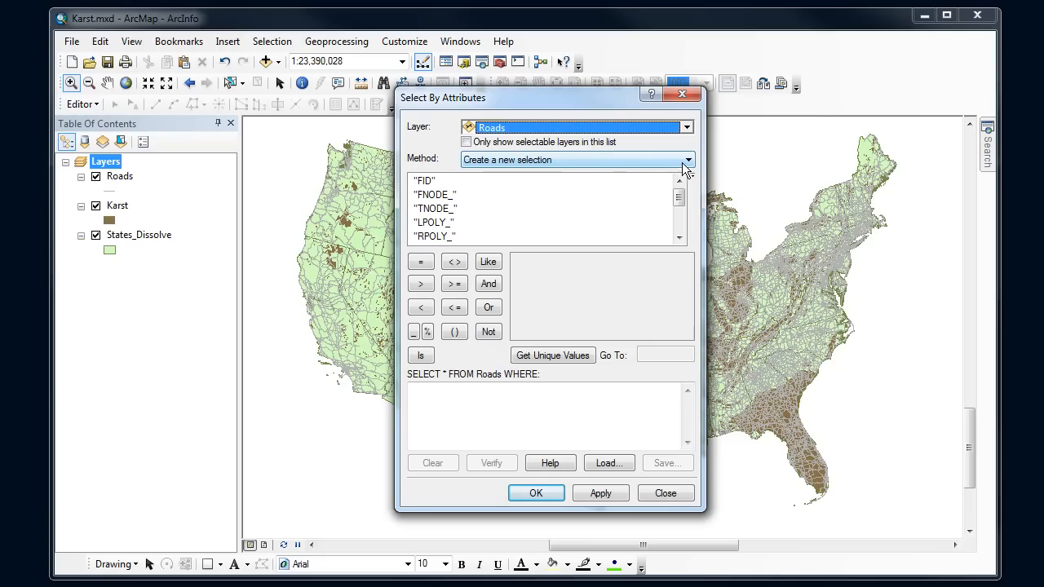
click(688, 159)
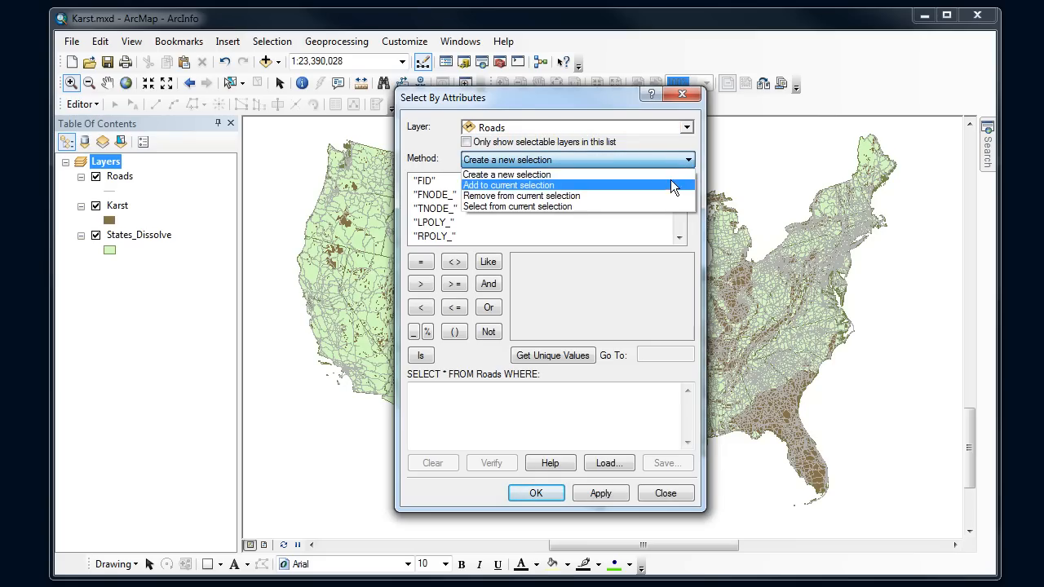
mouse_move(507, 175)
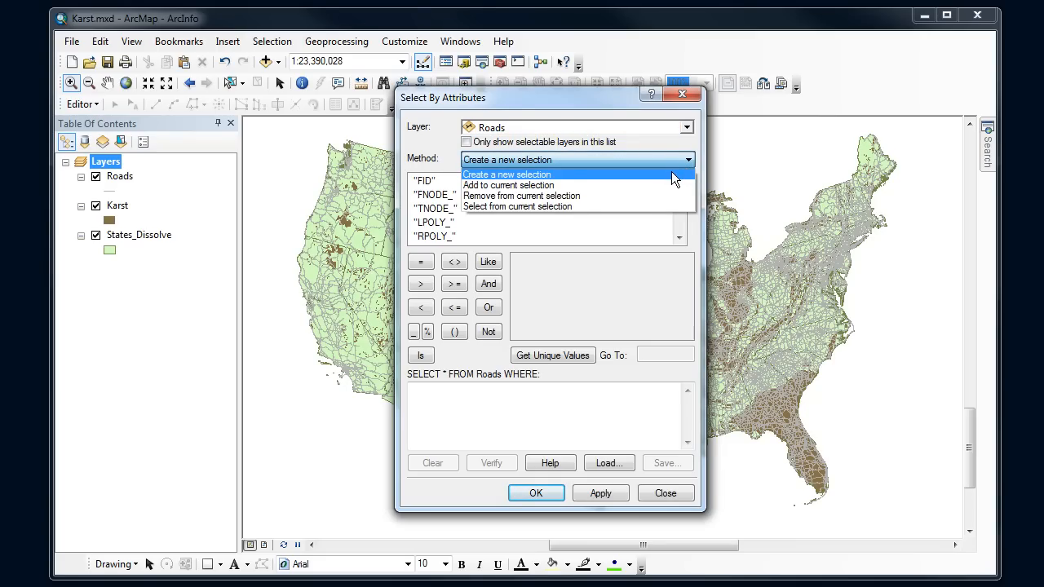
click(506, 173)
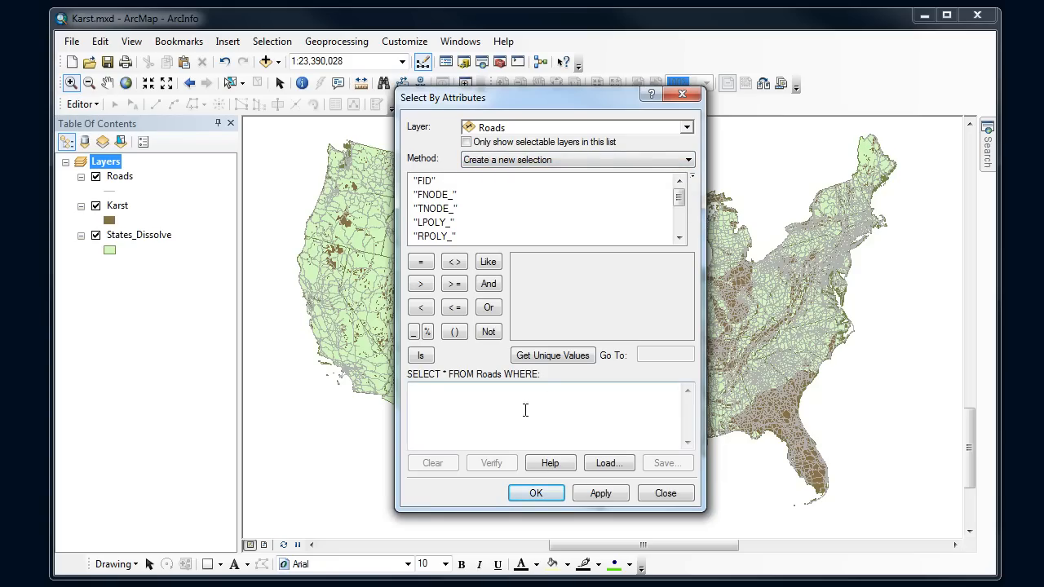
mouse_move(551, 420)
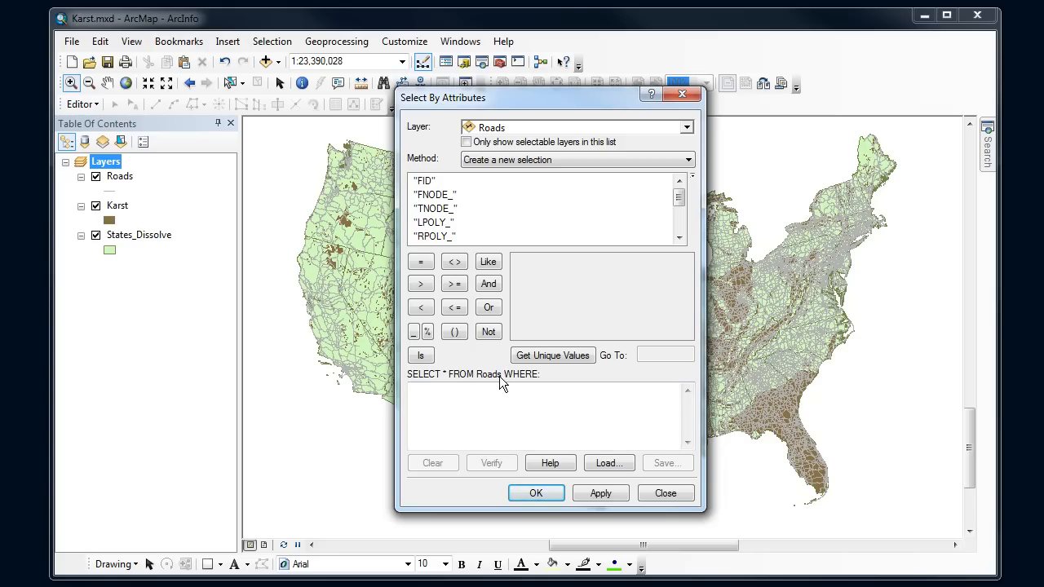
Choose the FEATURE field and list its unique values for the Roads layer.
click(515, 417)
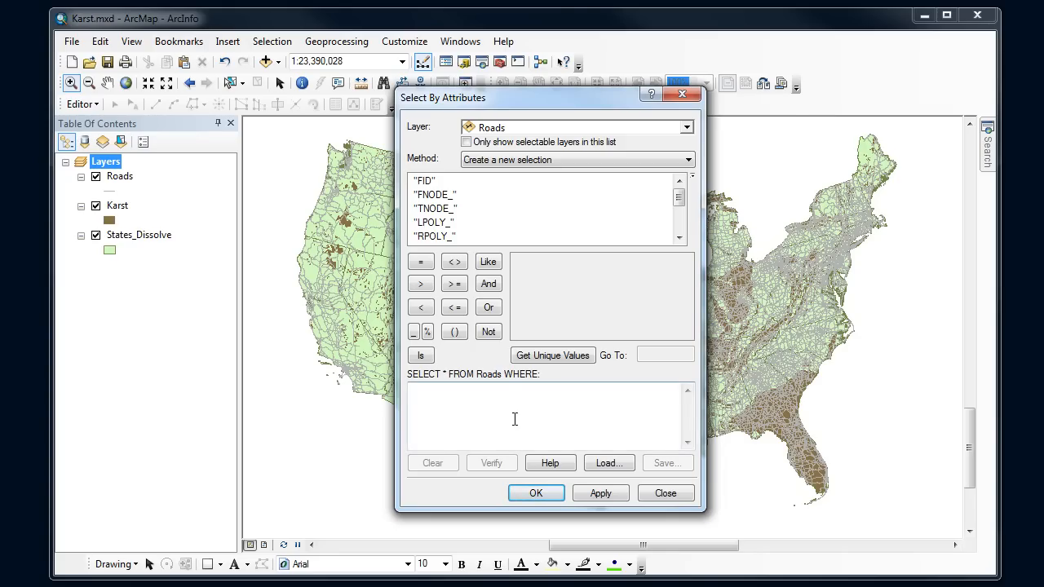
mouse_move(626, 392)
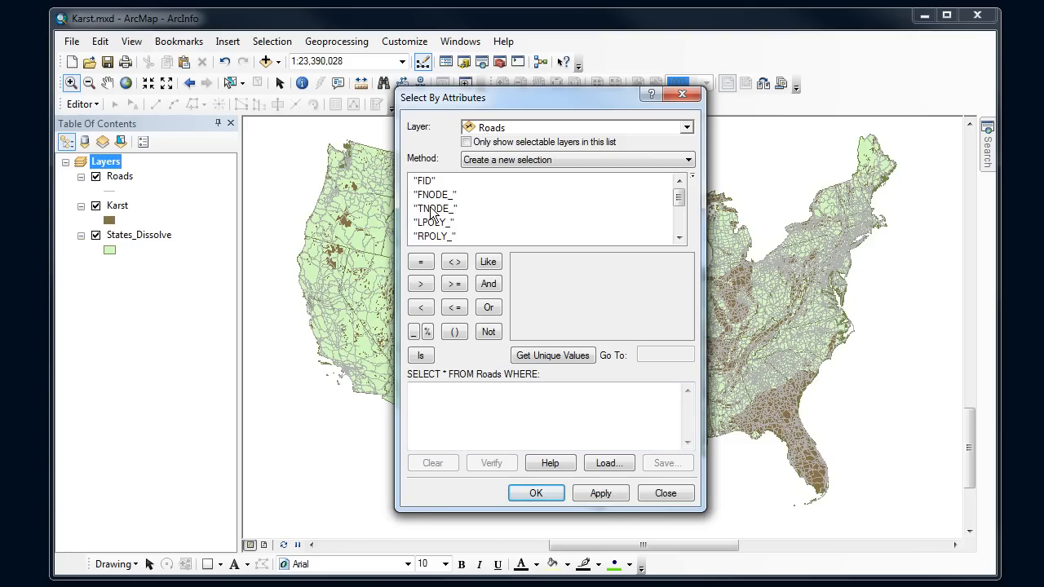
click(678, 202)
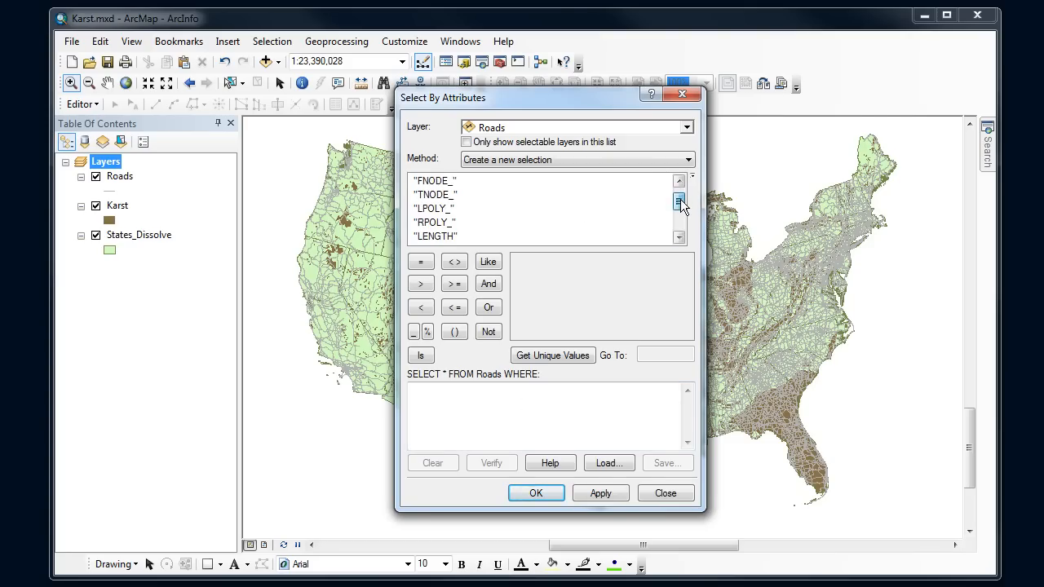
click(678, 214)
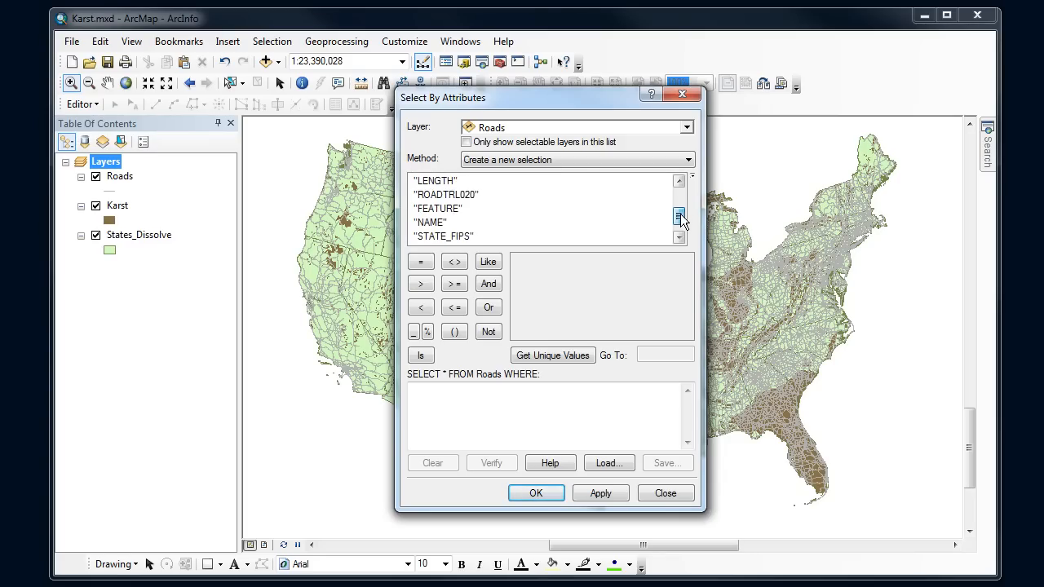
click(437, 209)
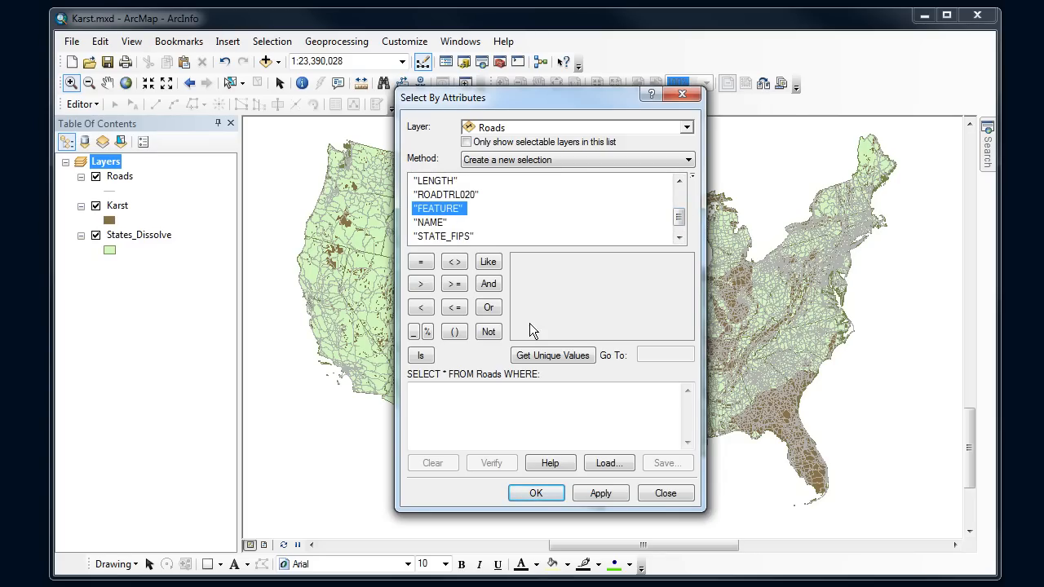
click(551, 356)
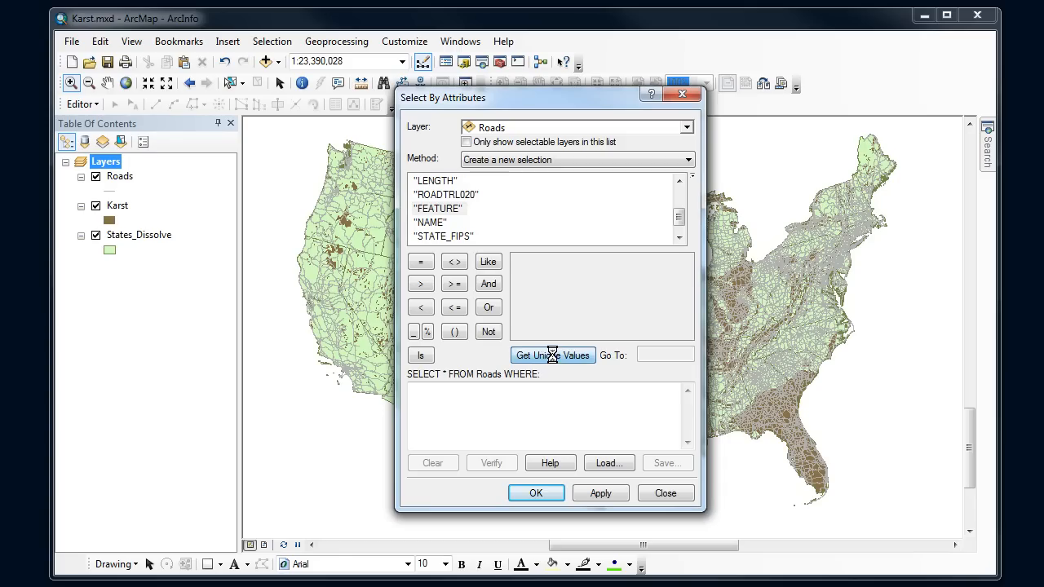
click(551, 356)
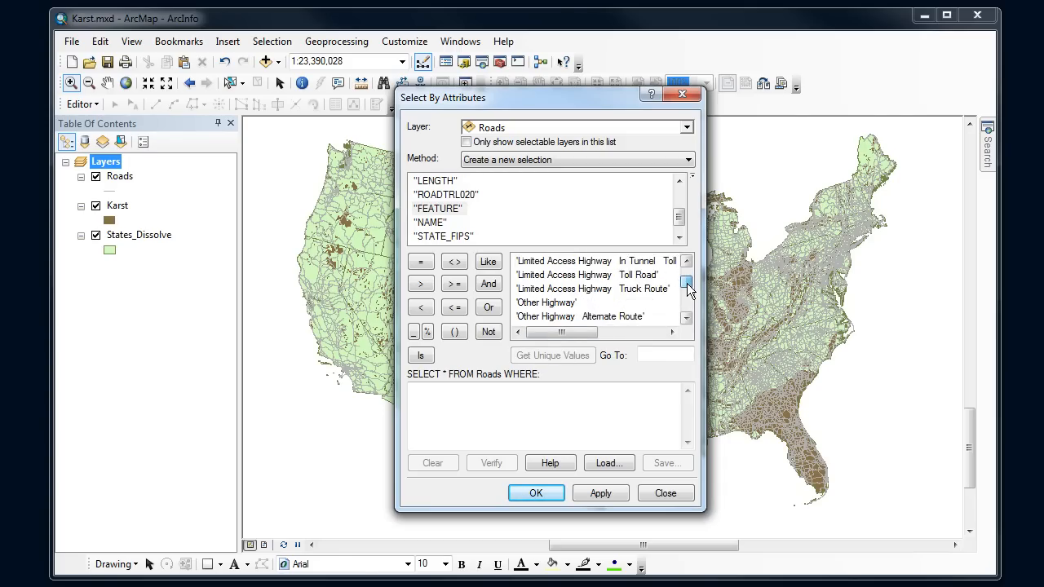
click(686, 296)
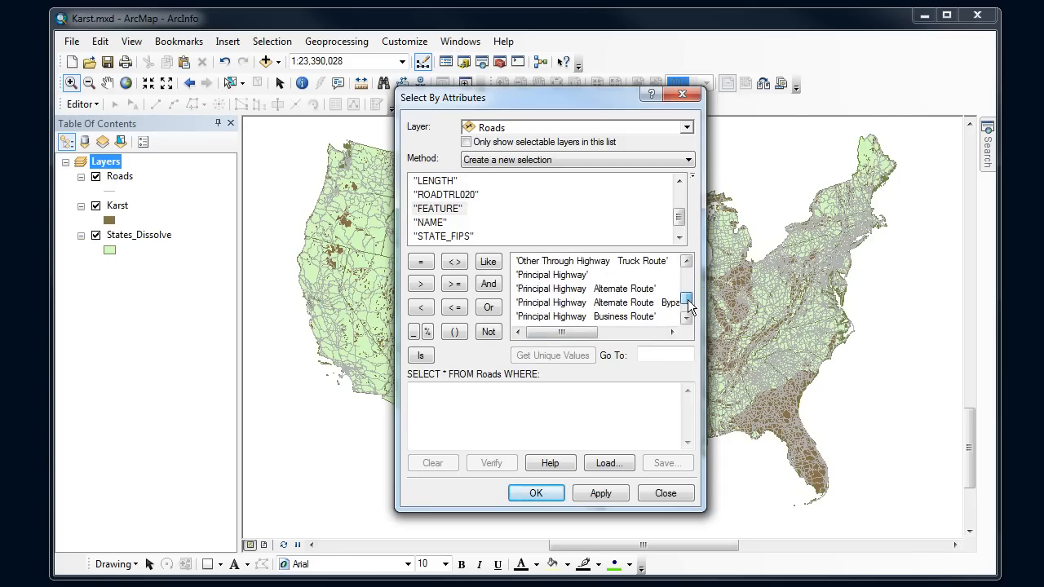
click(685, 277)
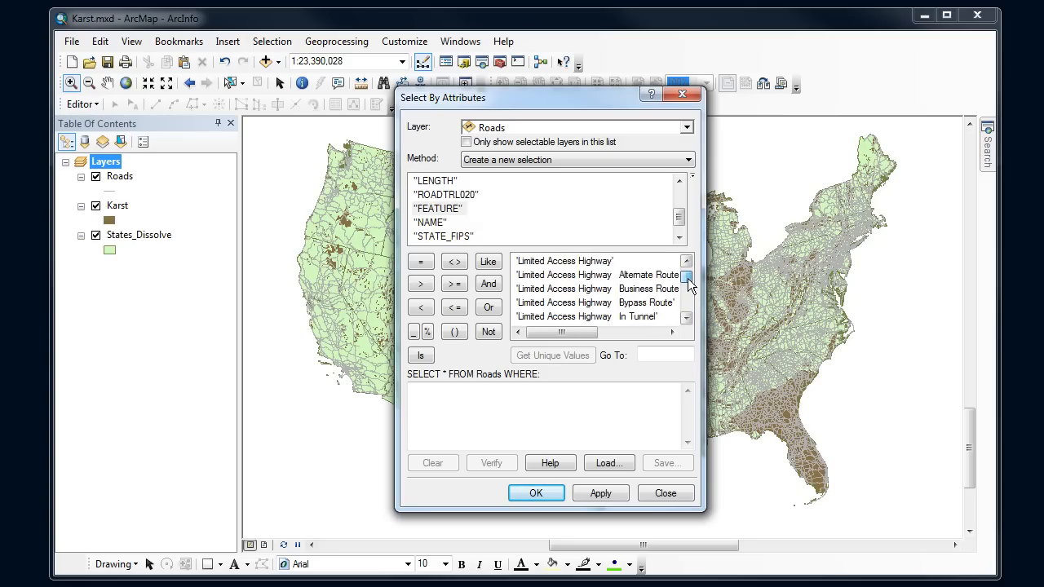
click(686, 276)
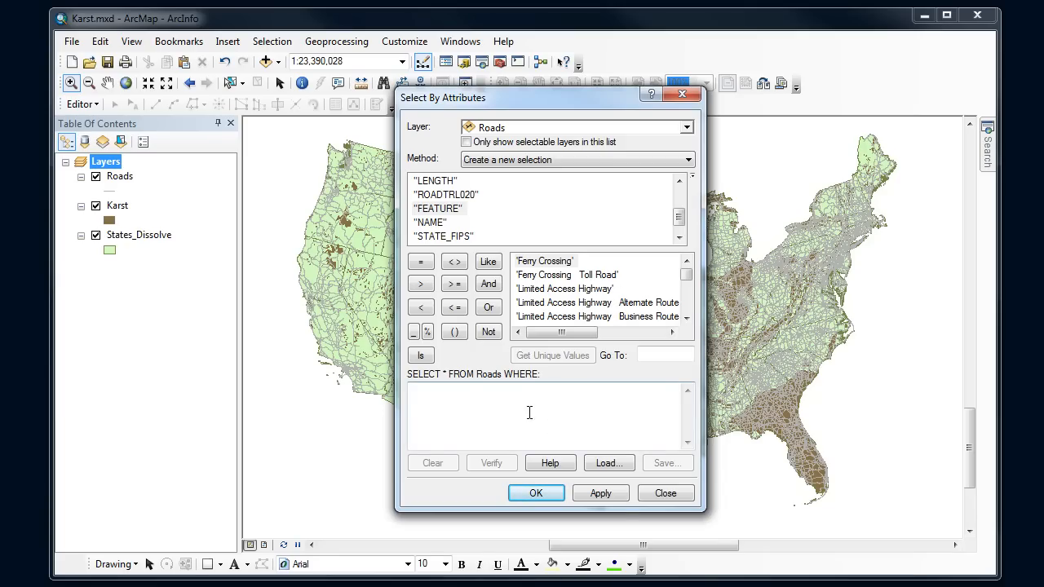
Build "FEATURE" = 'Limited Access Highway' and verify it as a valid expression.
click(437, 209)
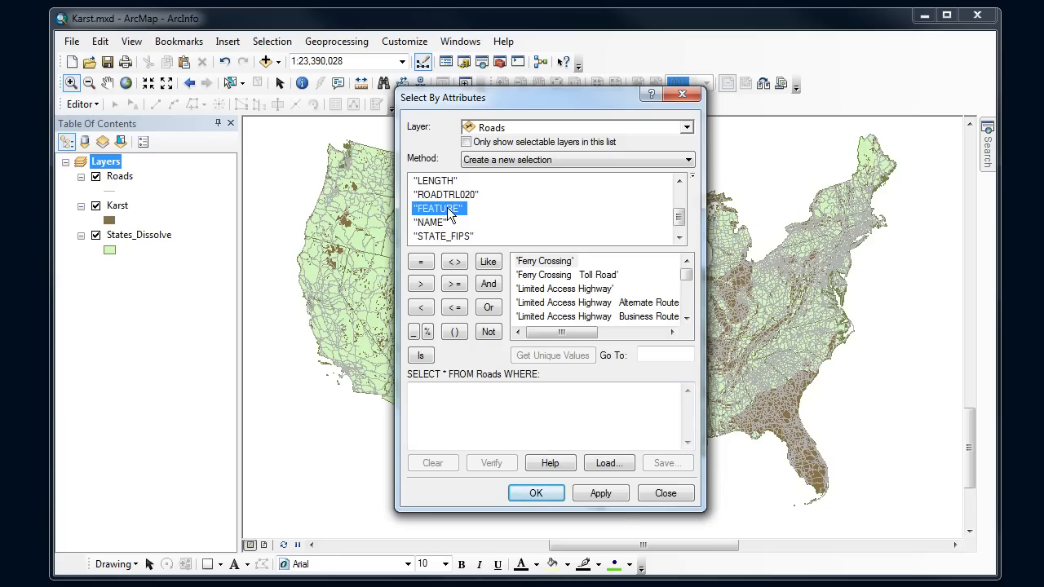
double_click(438, 209)
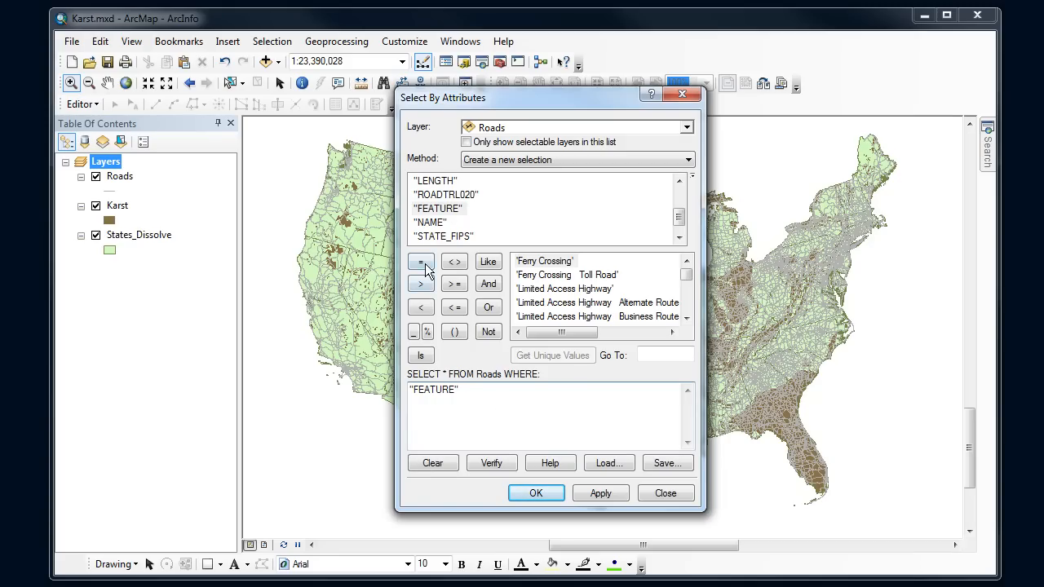
click(421, 261)
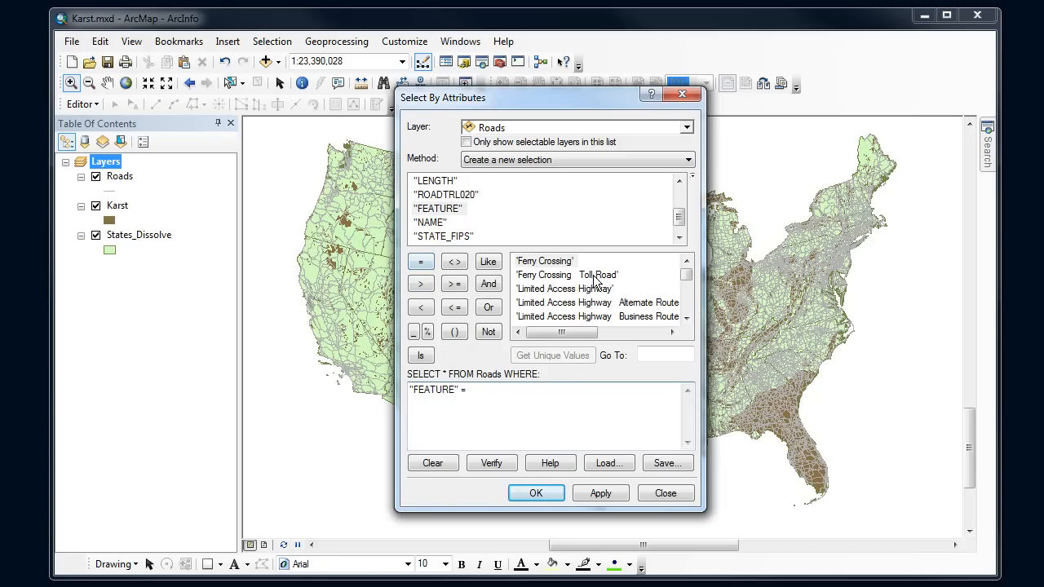
double_click(563, 289)
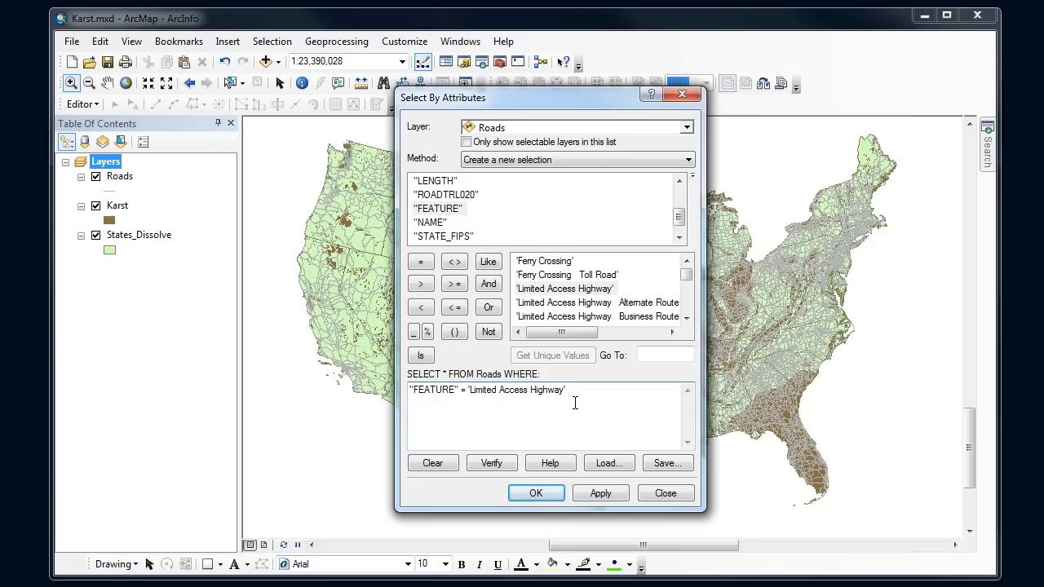
click(491, 463)
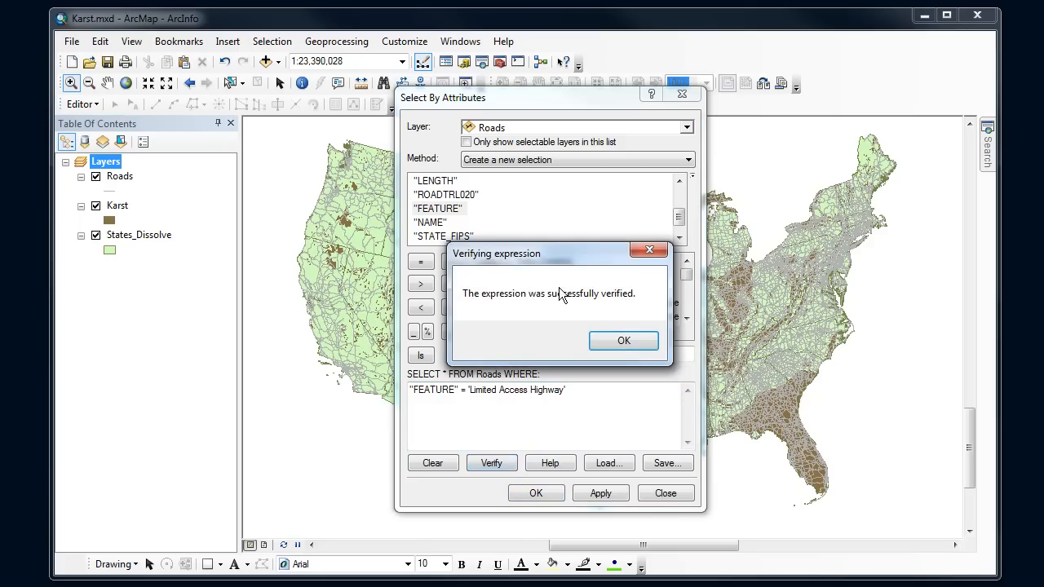
mouse_move(551, 313)
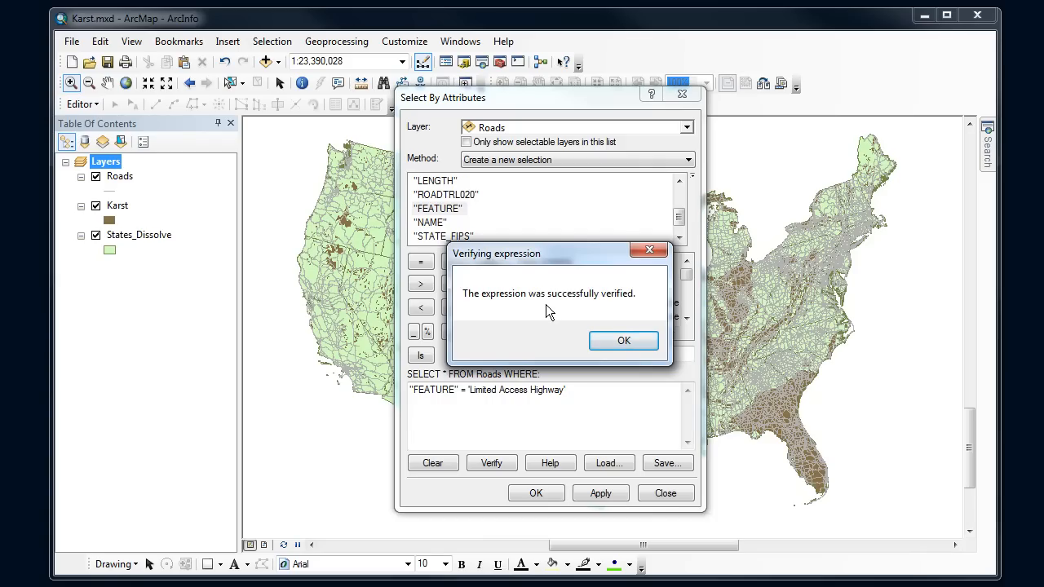
click(623, 341)
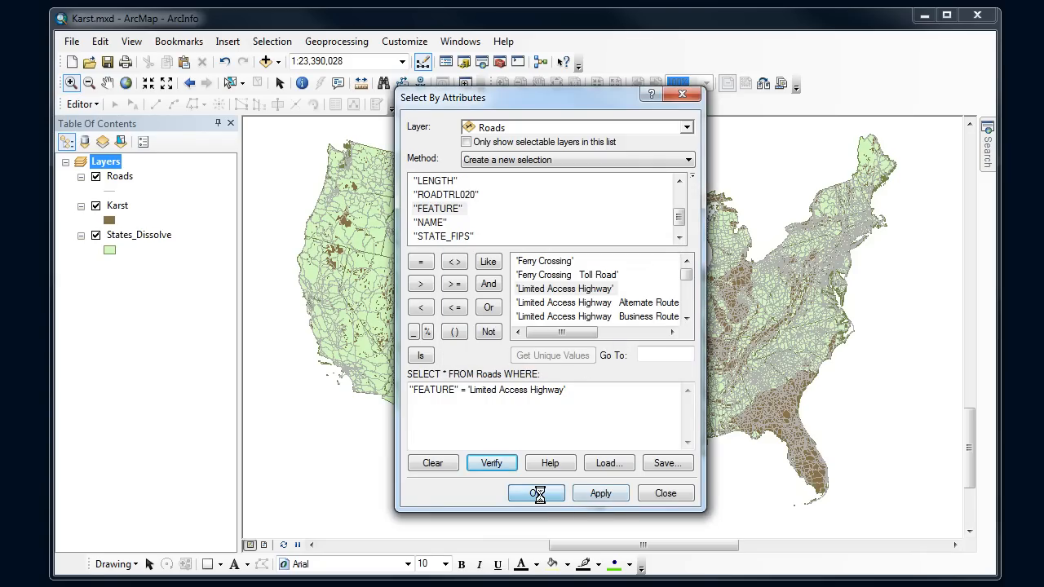
Run the query so all Limited Access Highway segments are selected across the map.
click(535, 493)
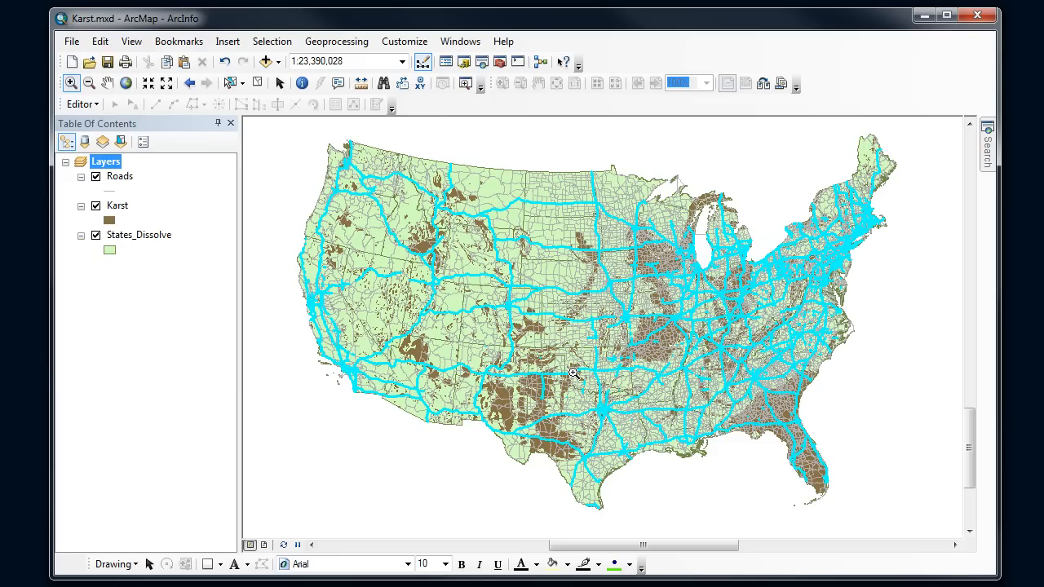
mouse_move(577, 296)
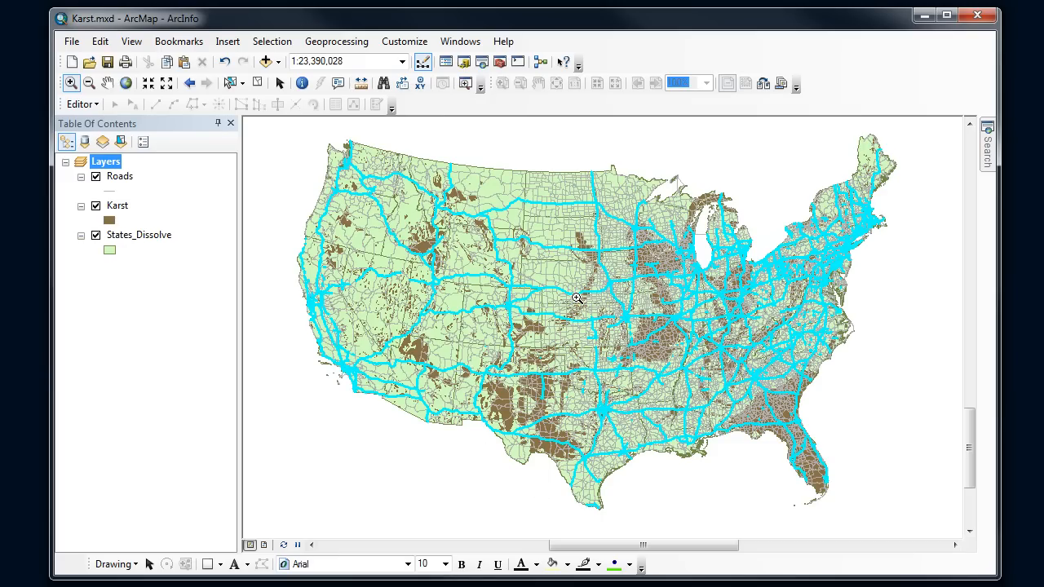
mouse_move(574, 297)
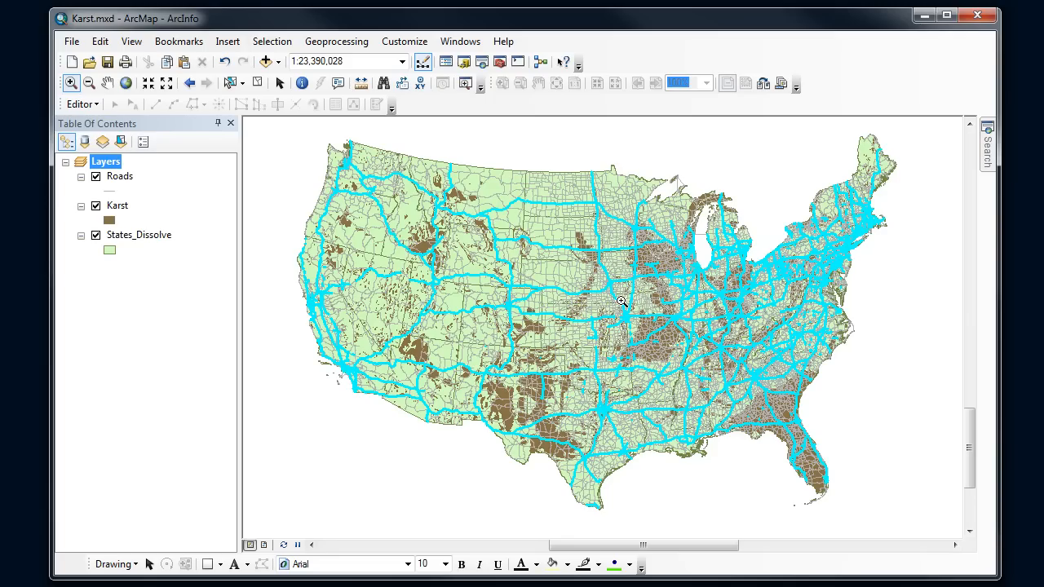
mouse_move(708, 301)
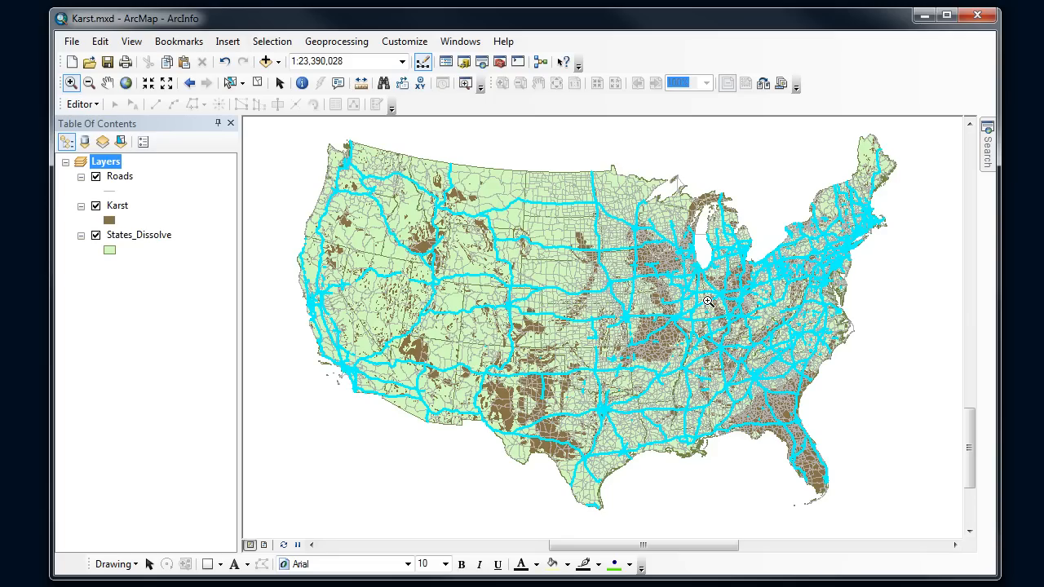
mouse_move(675, 369)
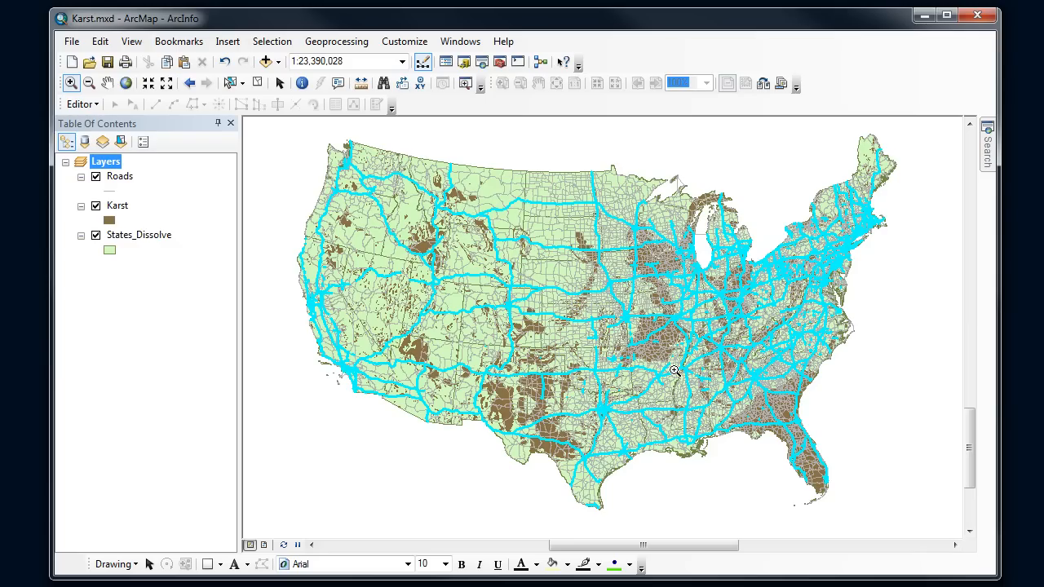
mouse_move(270, 41)
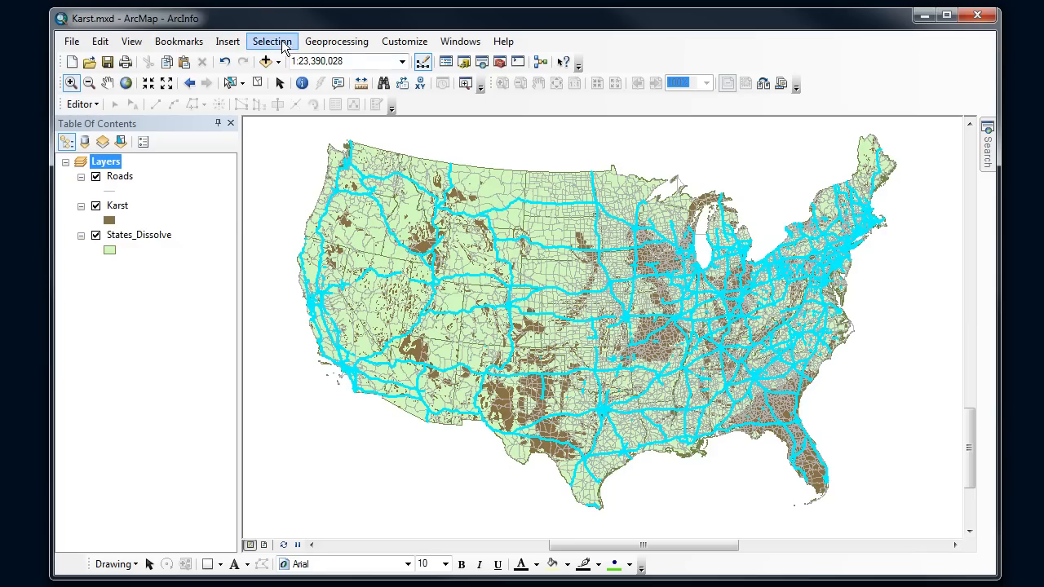
Select by location from the current selection: Roads that intersect Karst, then apply.
click(271, 41)
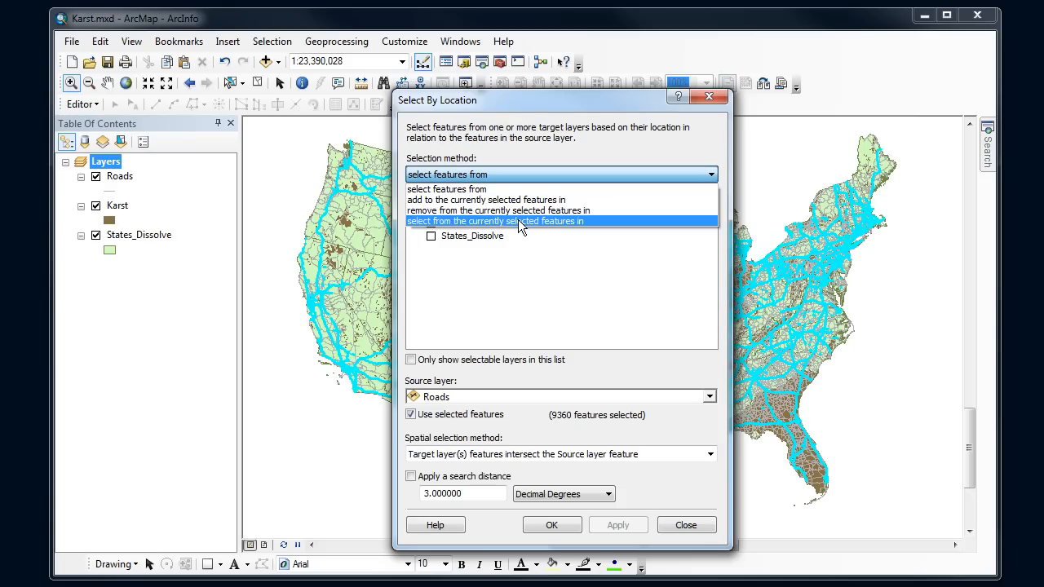
click(493, 222)
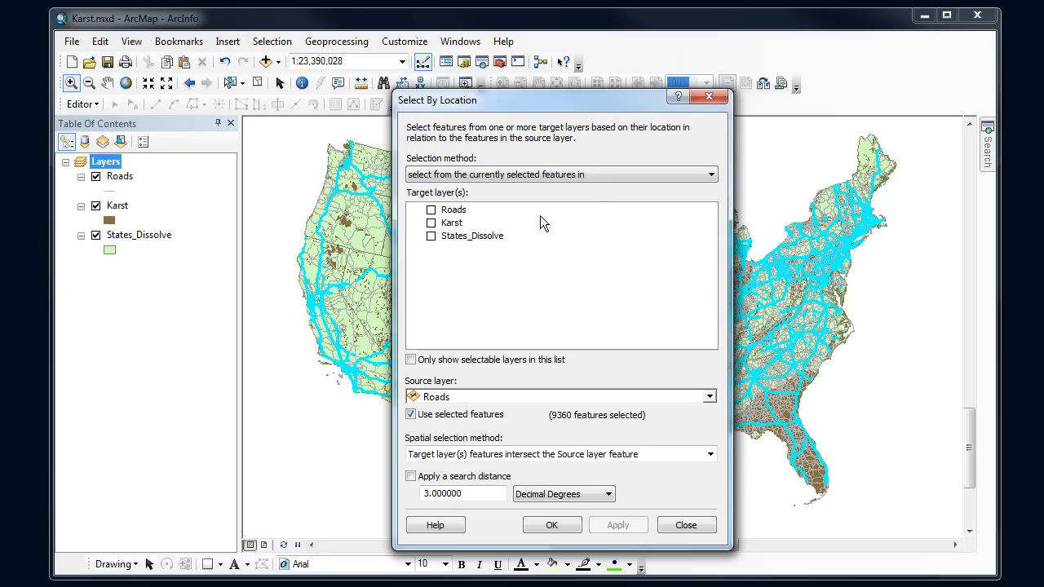
click(431, 208)
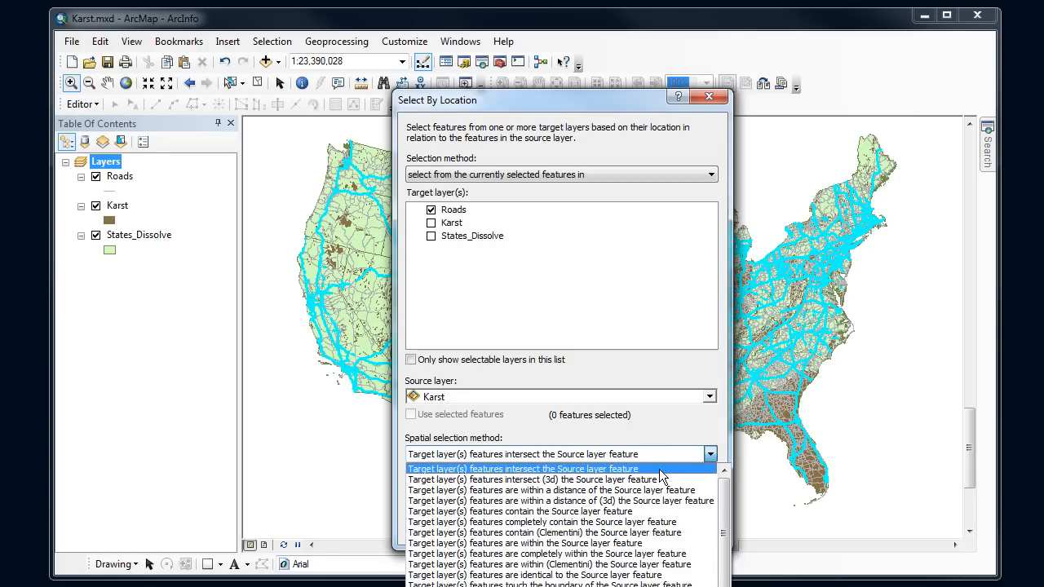
click(522, 468)
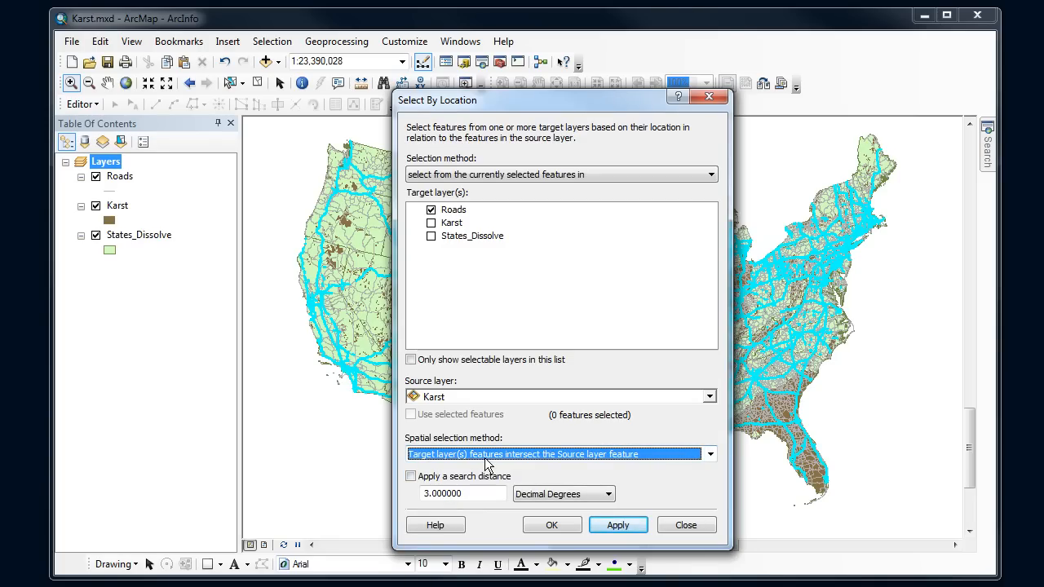
mouse_move(525, 466)
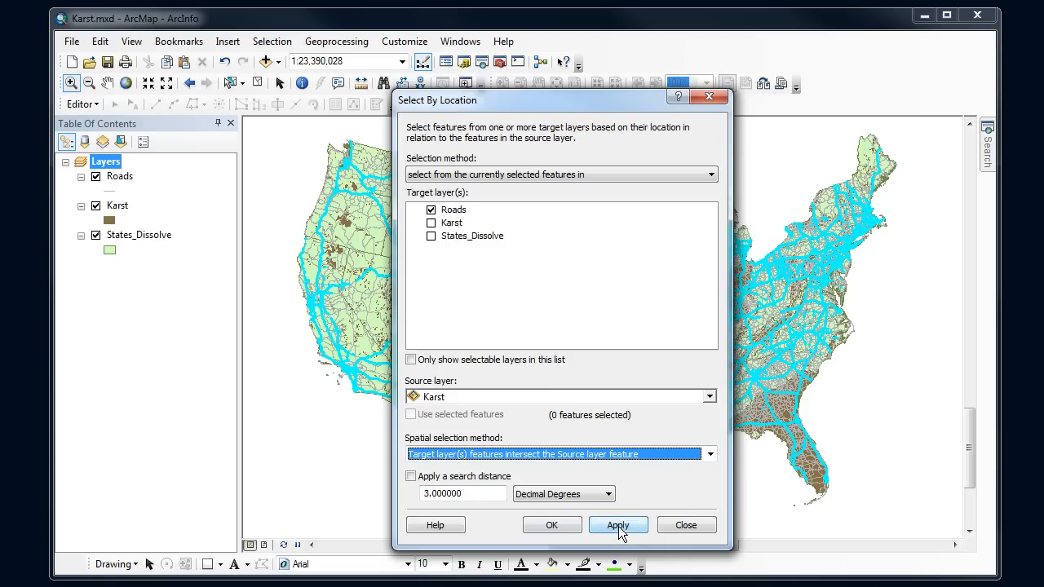
click(617, 525)
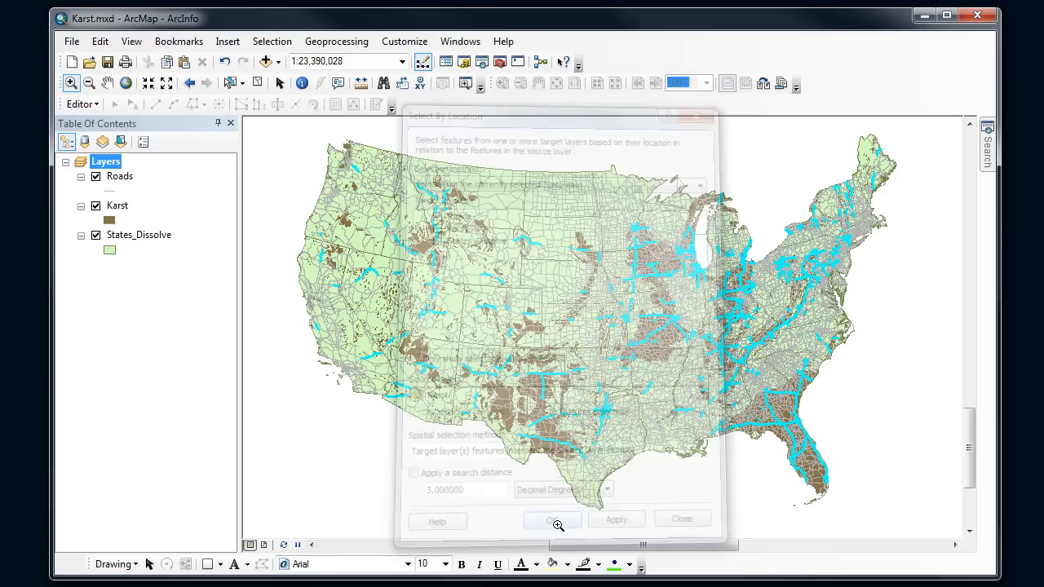
click(551, 518)
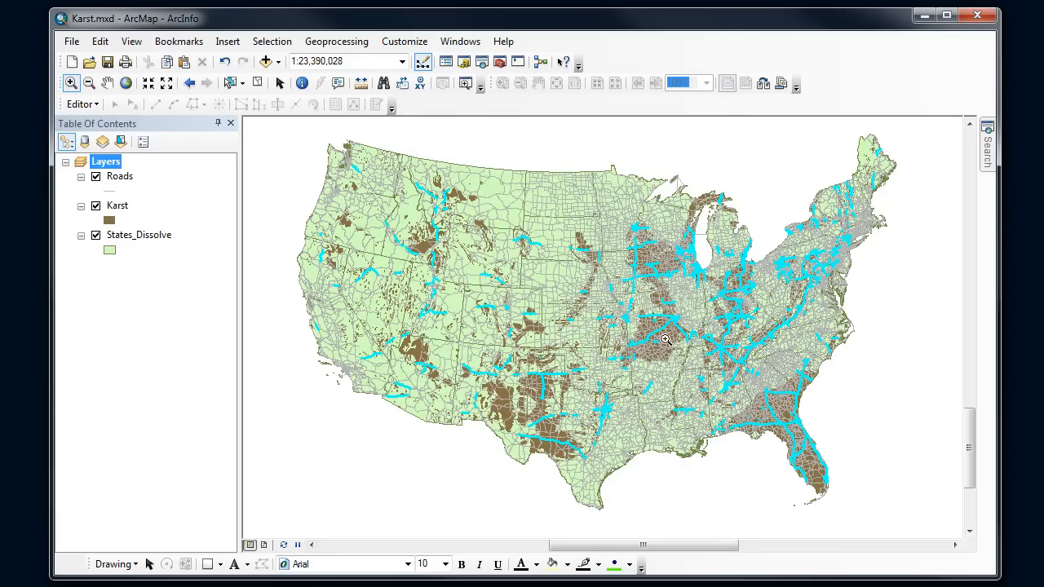
mouse_move(676, 395)
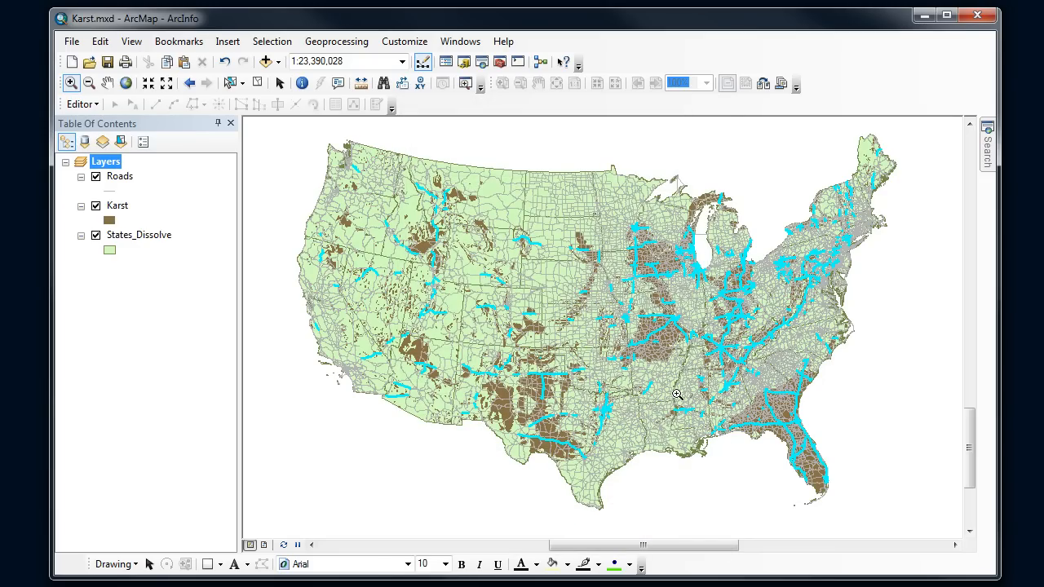
mouse_move(764, 317)
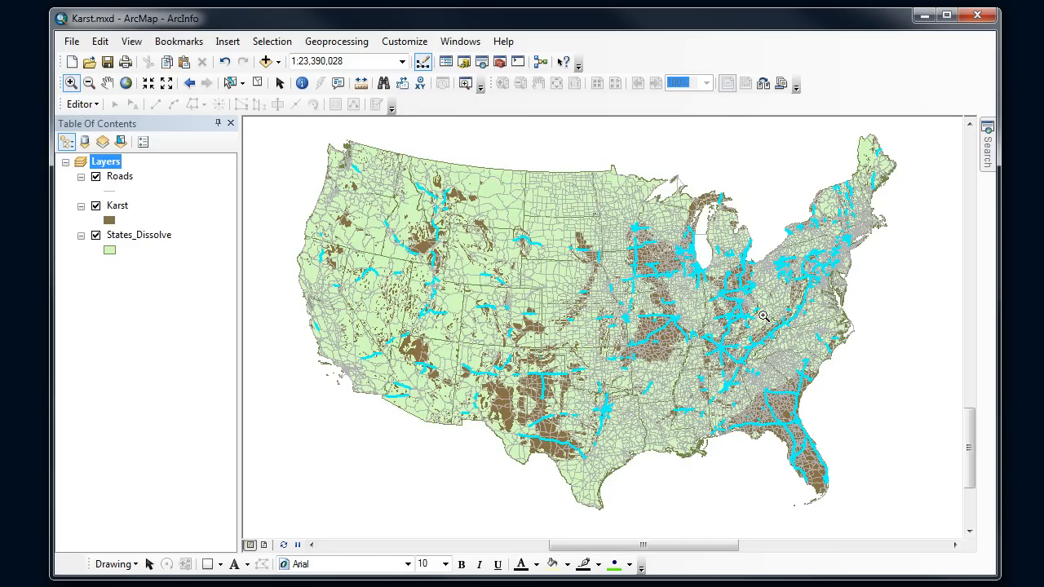
mouse_move(496, 272)
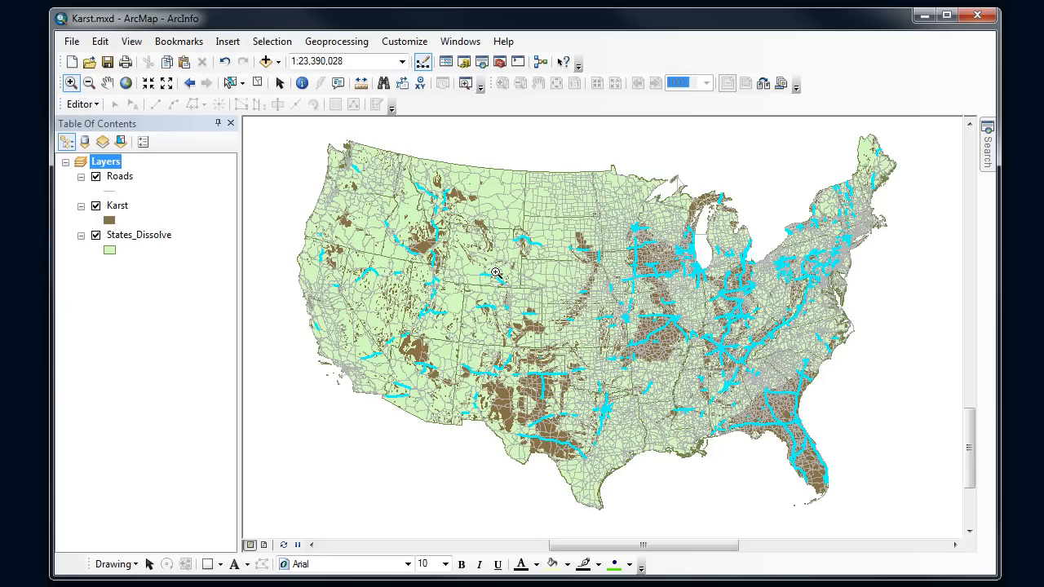
mouse_move(727, 383)
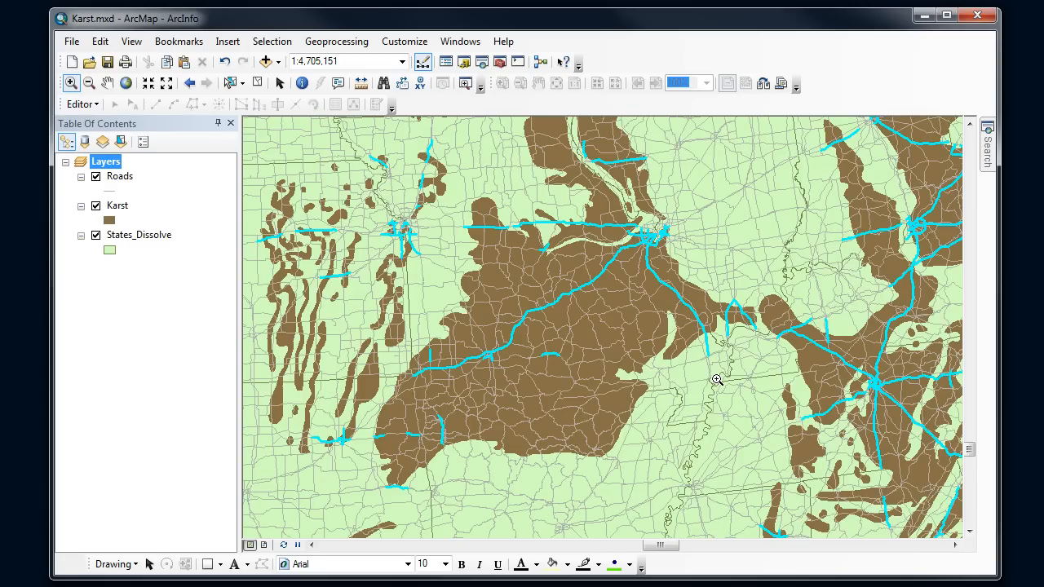
mouse_move(443, 369)
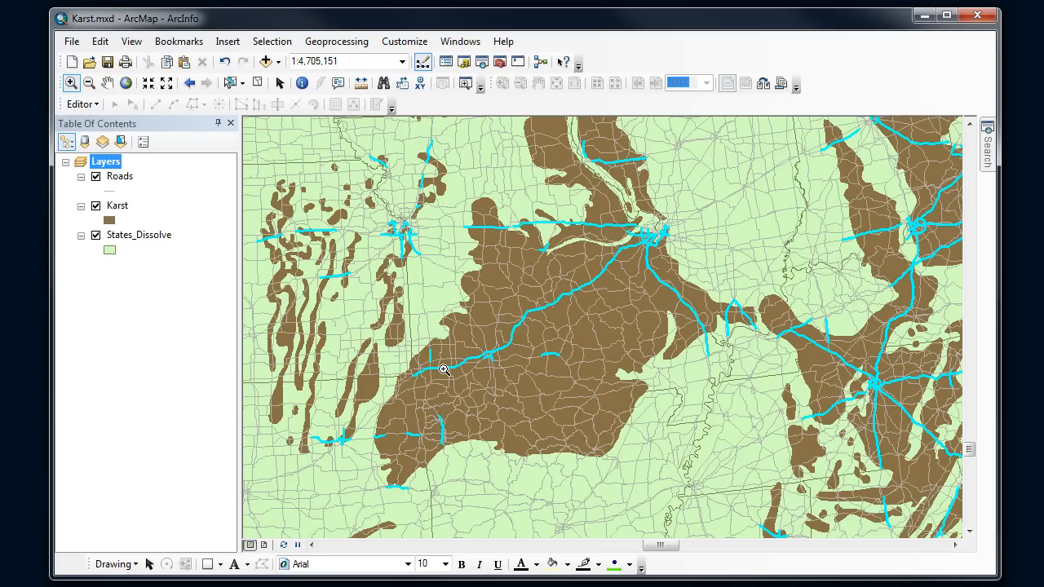
mouse_move(620, 292)
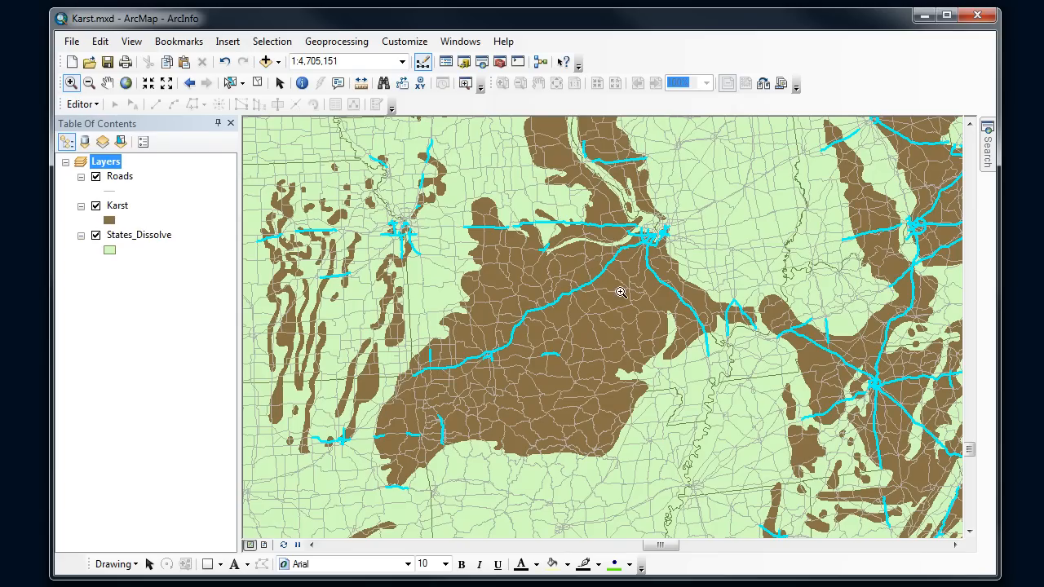
mouse_move(564, 332)
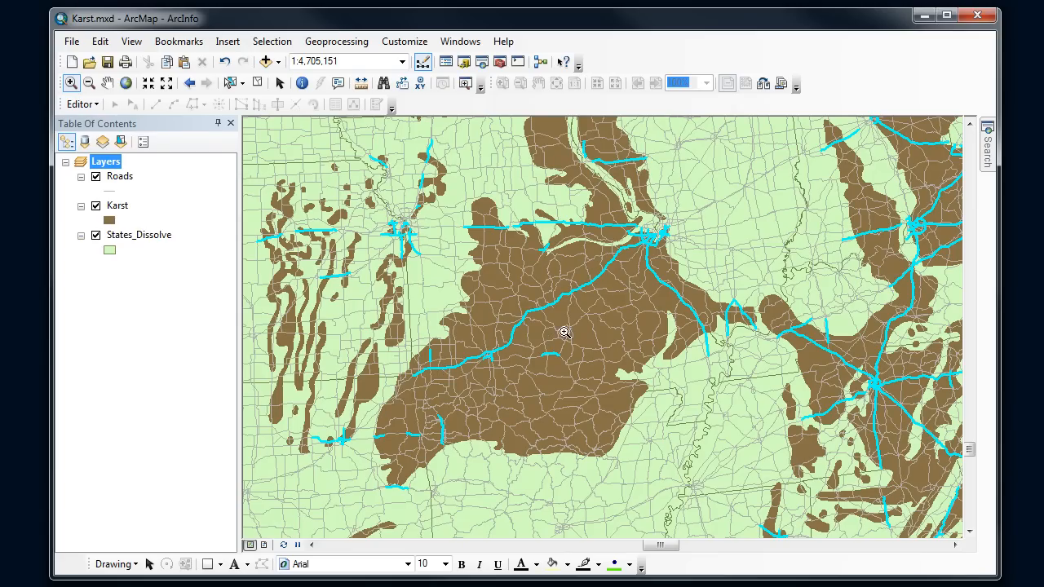
mouse_move(639, 225)
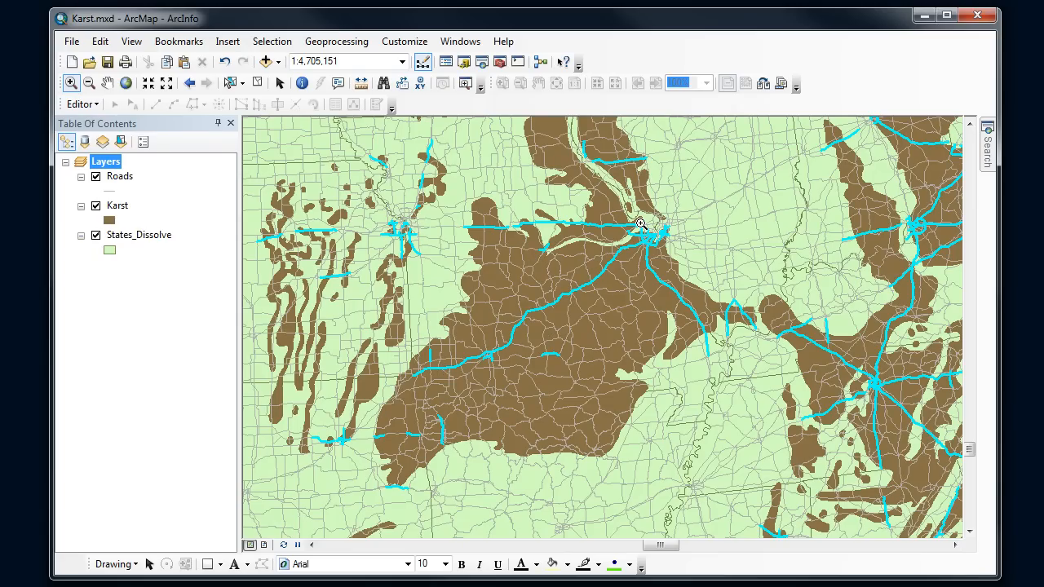
mouse_move(644, 277)
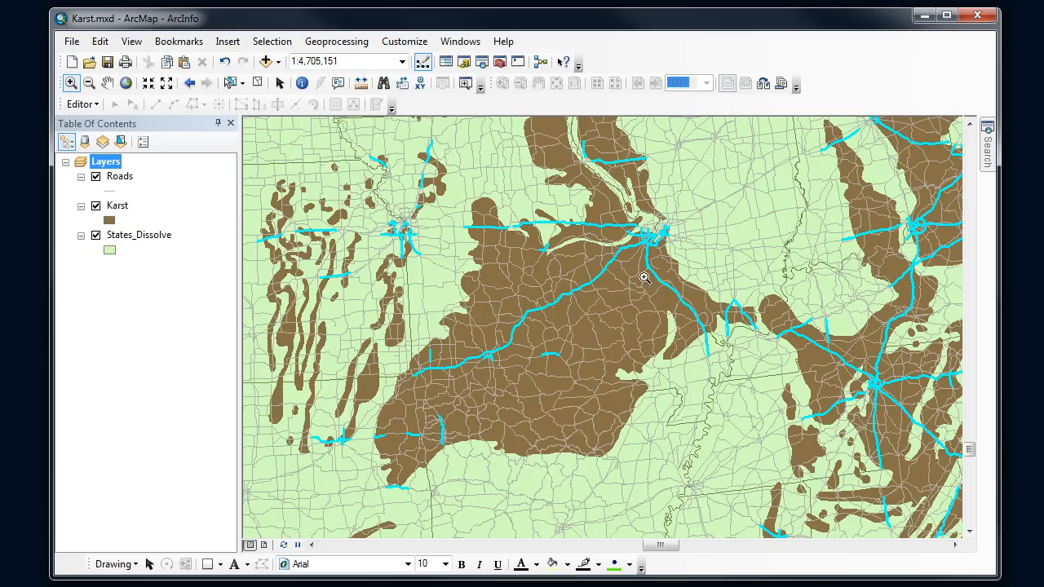
mouse_move(593, 359)
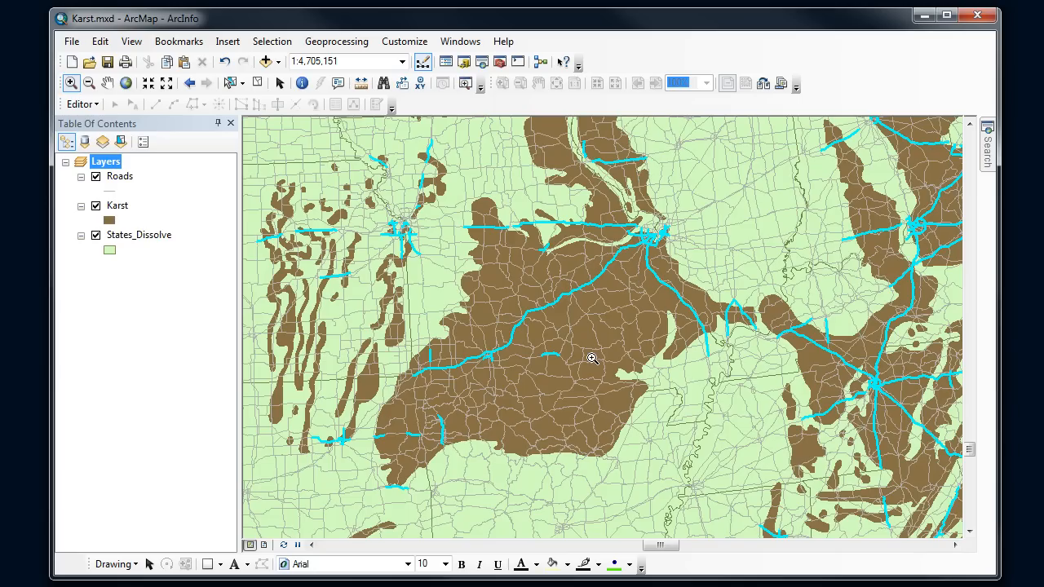
mouse_move(597, 355)
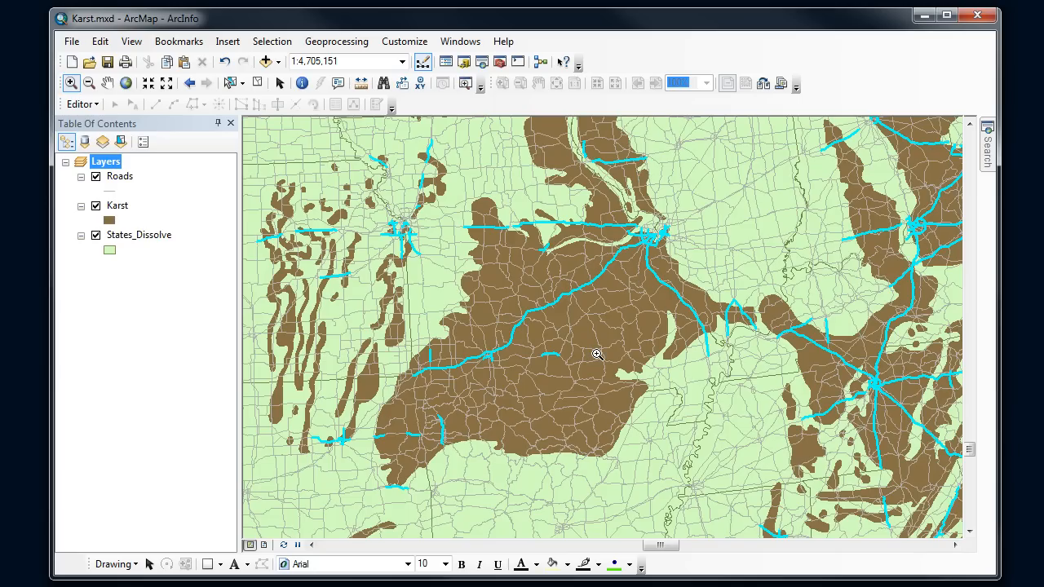